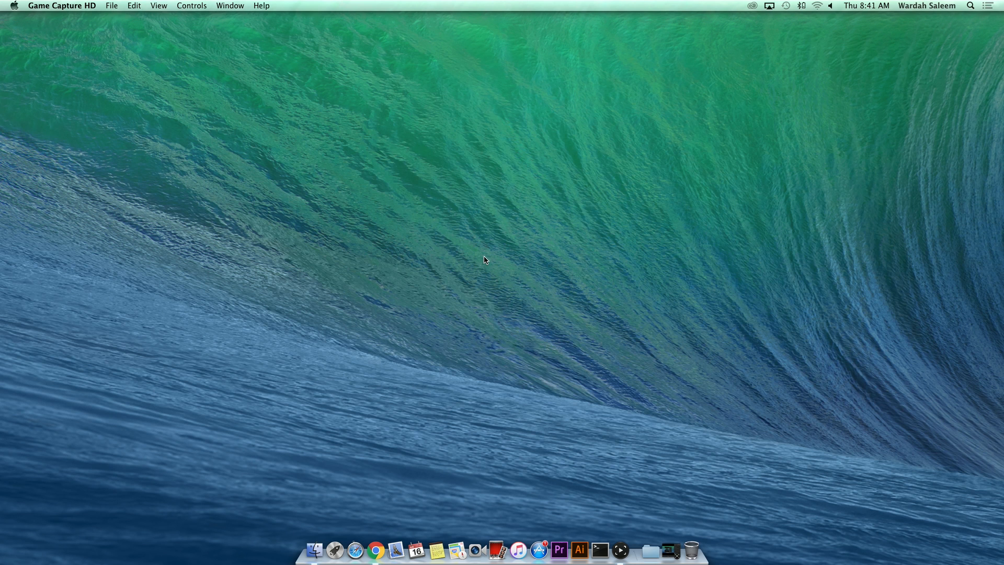
mouse_move(376, 549)
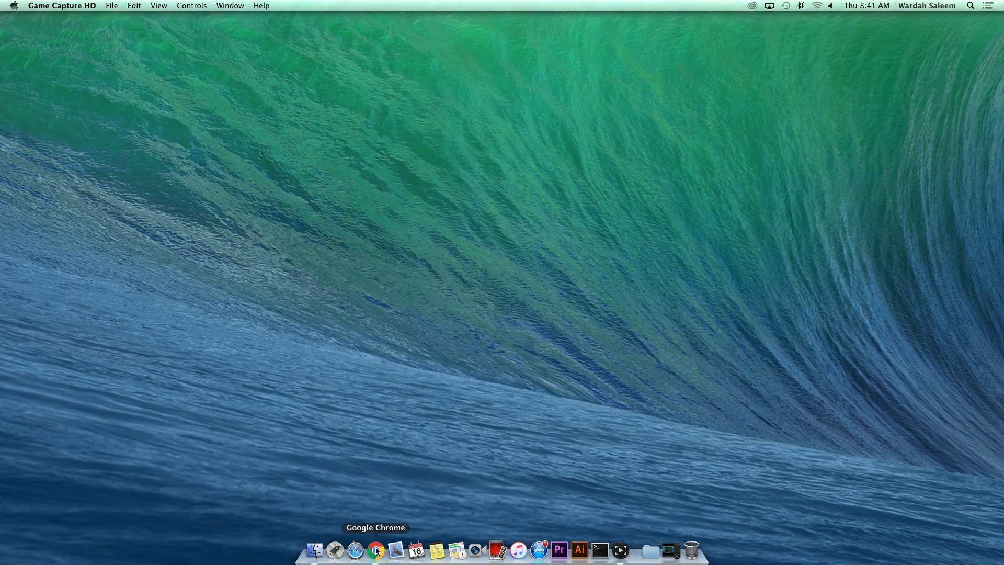
left_click(376, 549)
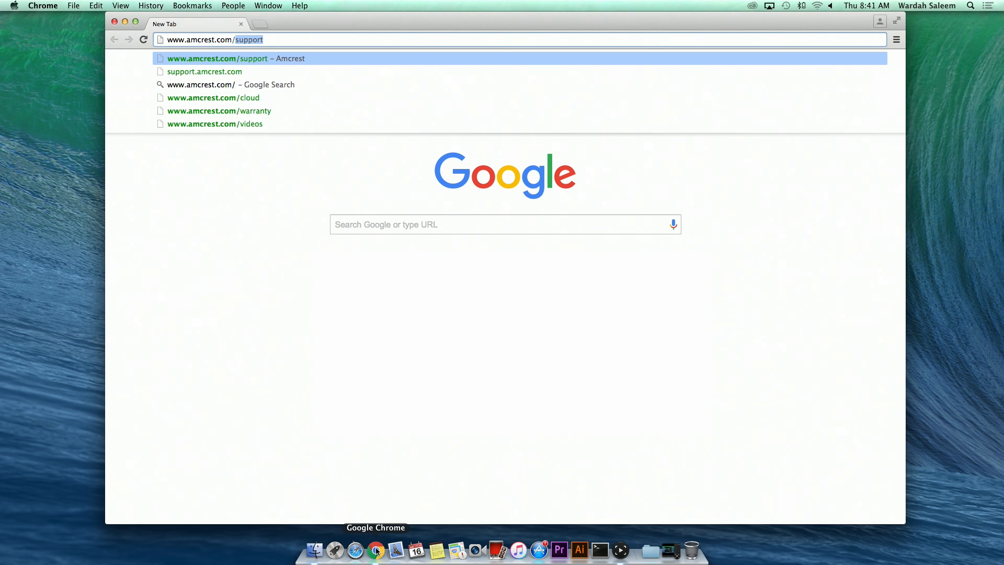
left_click(204, 71)
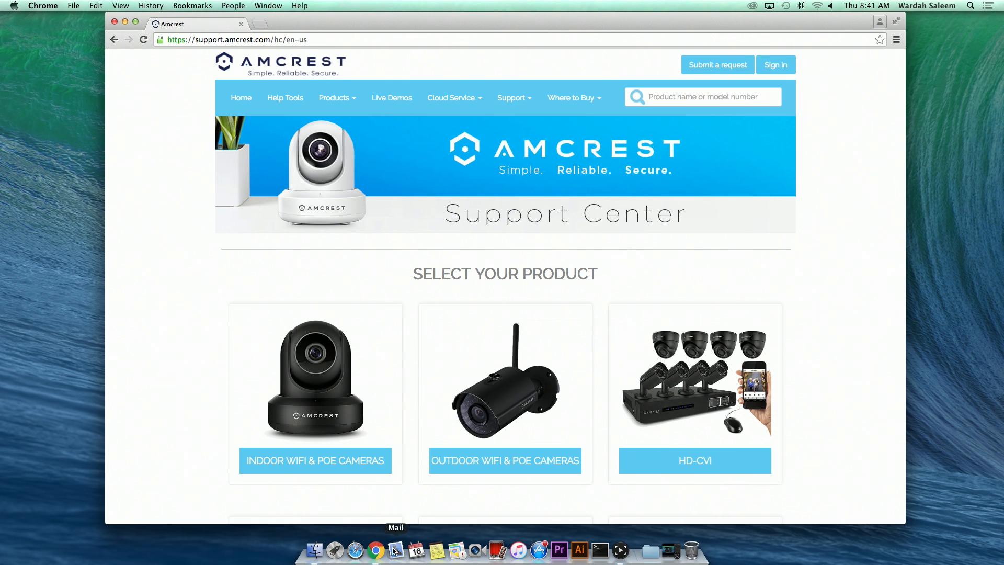
scroll("down", 3)
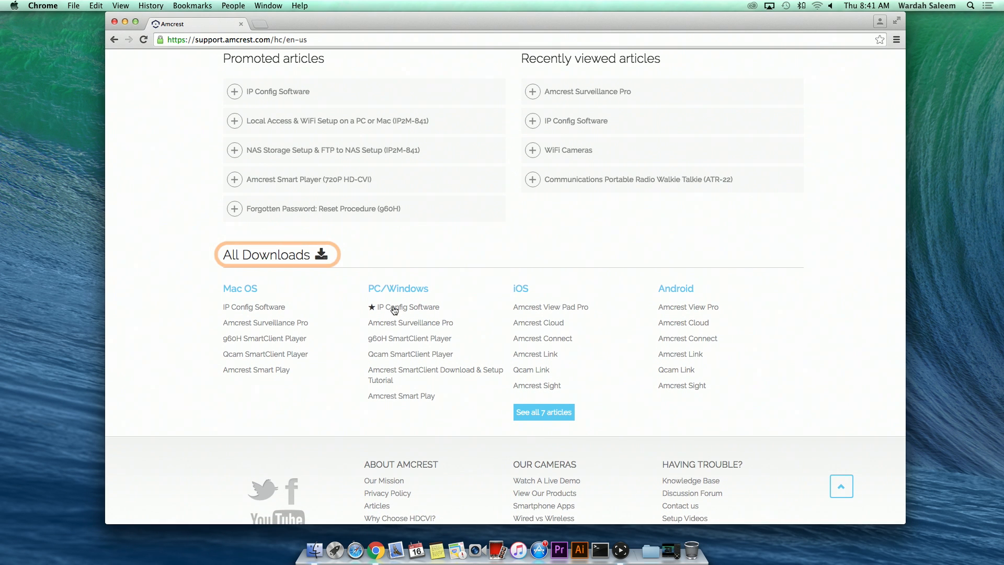
mouse_move(329, 257)
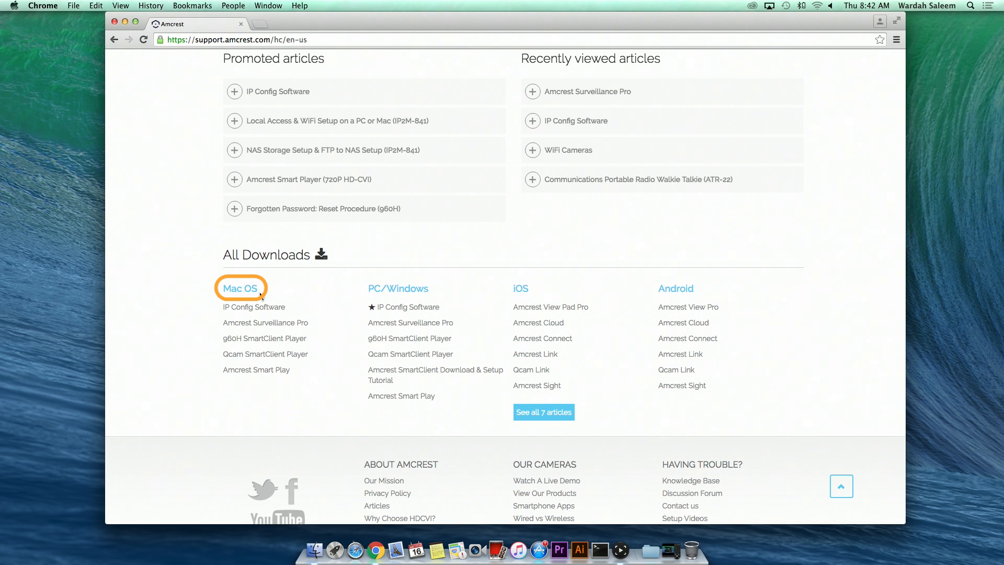
mouse_move(265, 322)
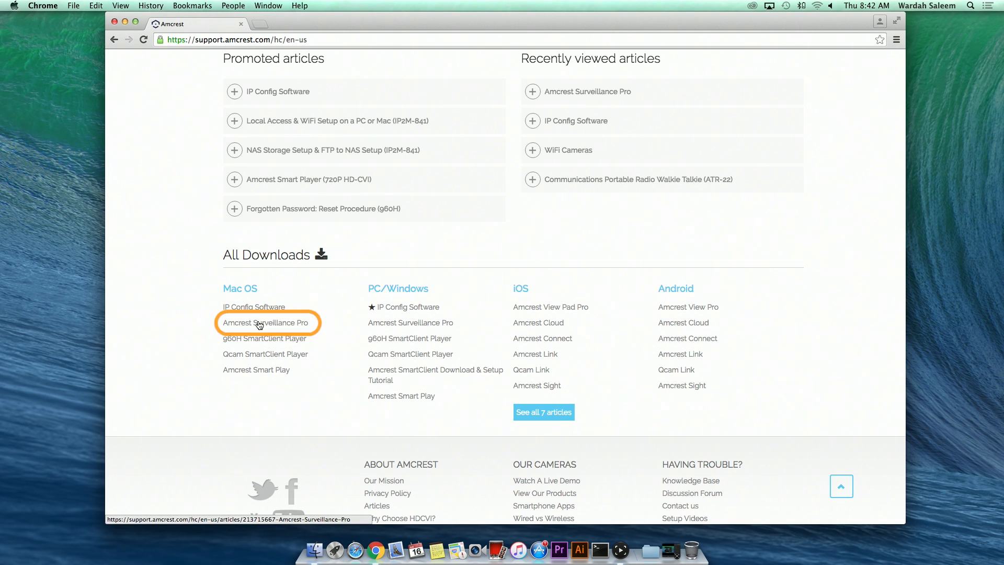
Download 'Amcrest Surveillance Pro for Macintosh' from its article and put Chrome away.
left_click(267, 322)
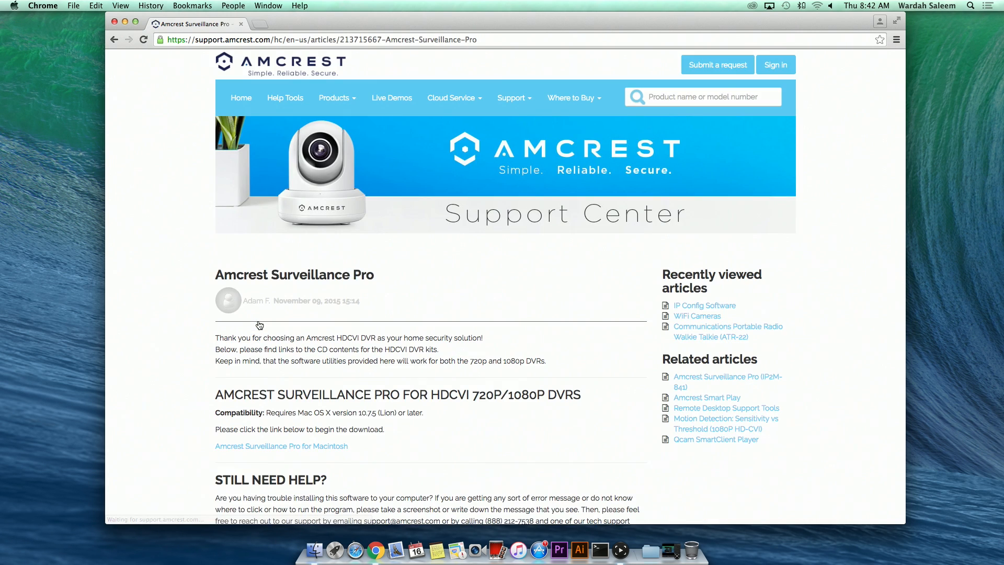
scroll("down", 3)
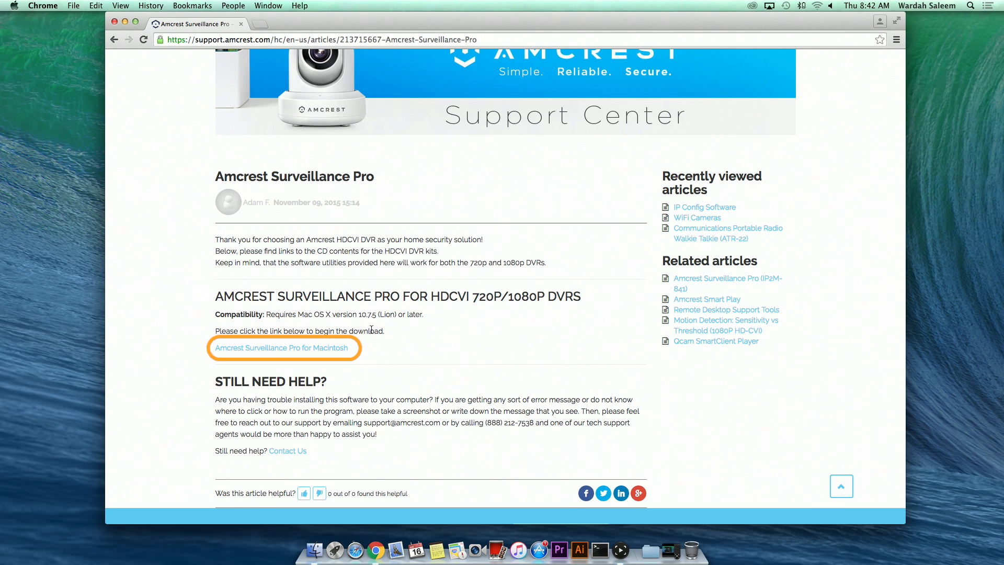
left_click(282, 347)
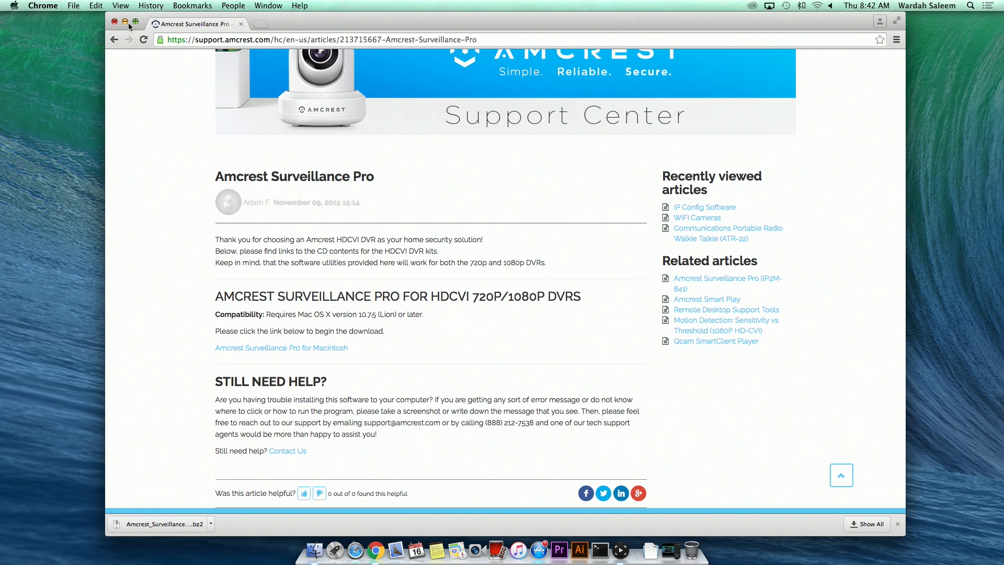
left_click(126, 23)
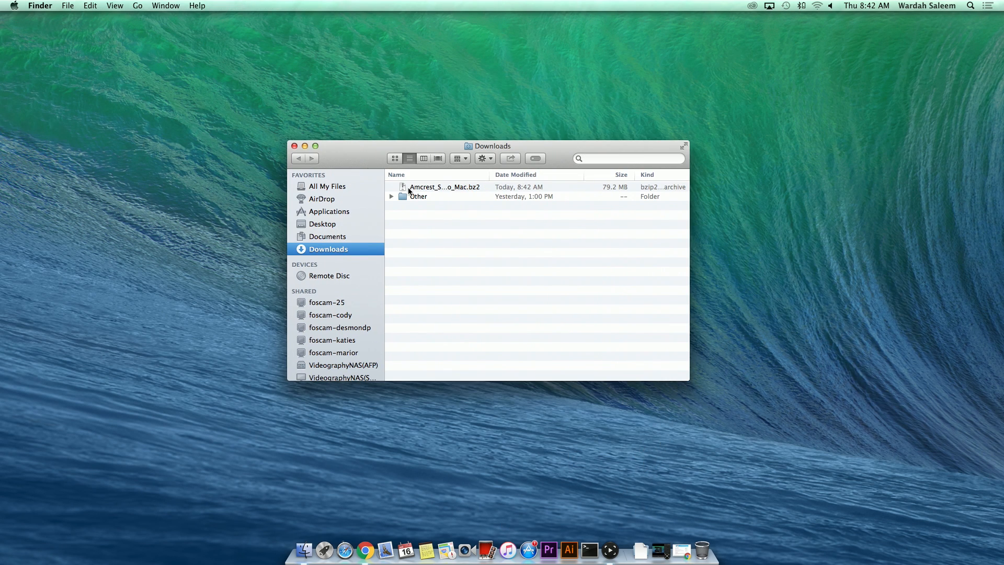
Extract the .bz2 archive in Downloads and launch the Amcrest Surveillance Pro app.
double_click(444, 186)
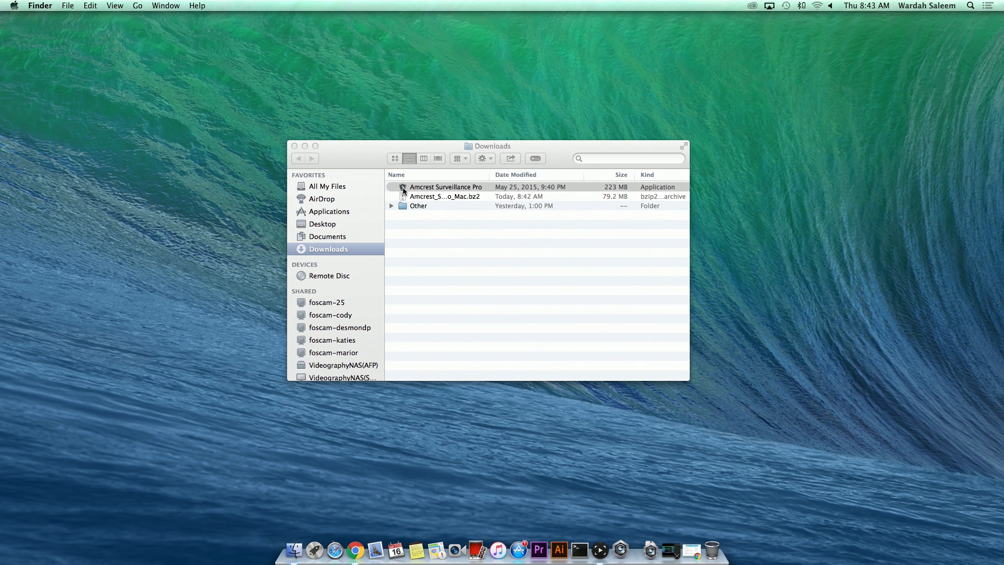
double_click(446, 186)
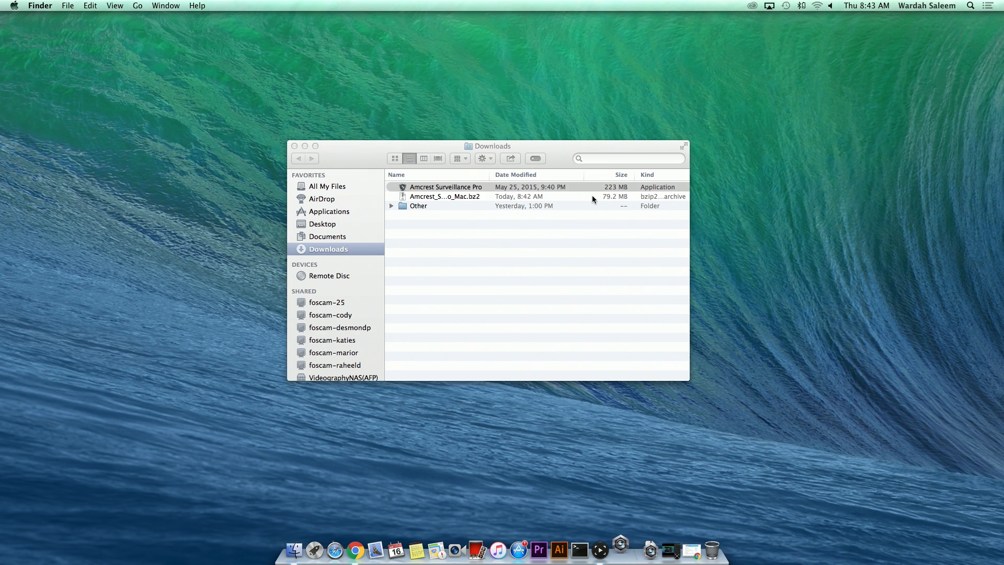
double_click(445, 187)
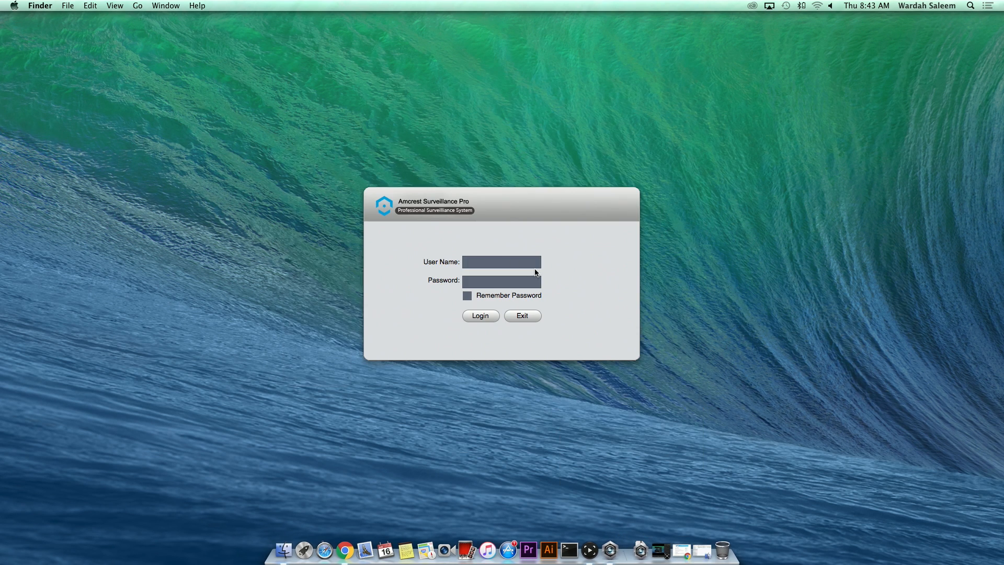
mouse_move(559, 264)
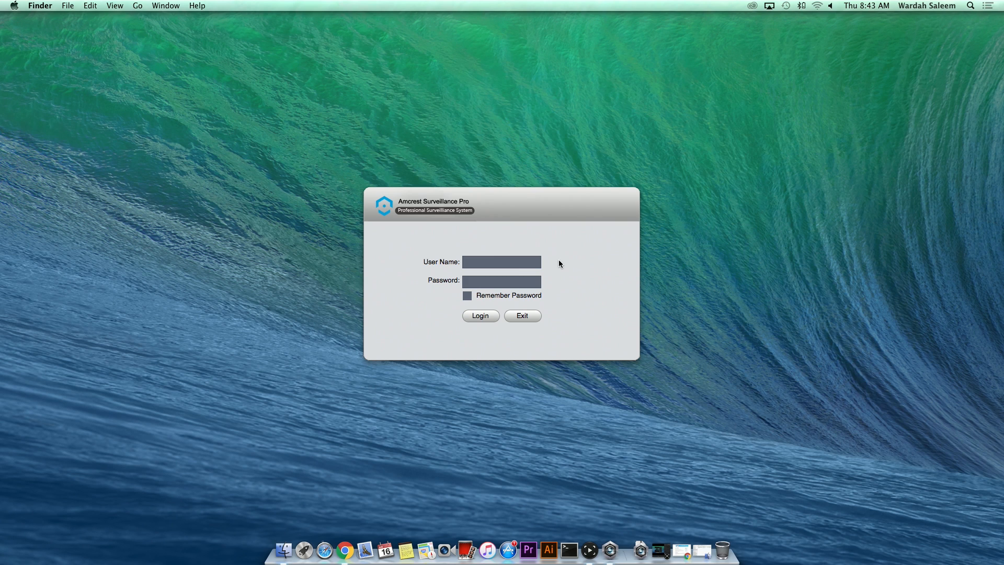
Log in as admin with its password to reach the device list.
left_click(502, 262)
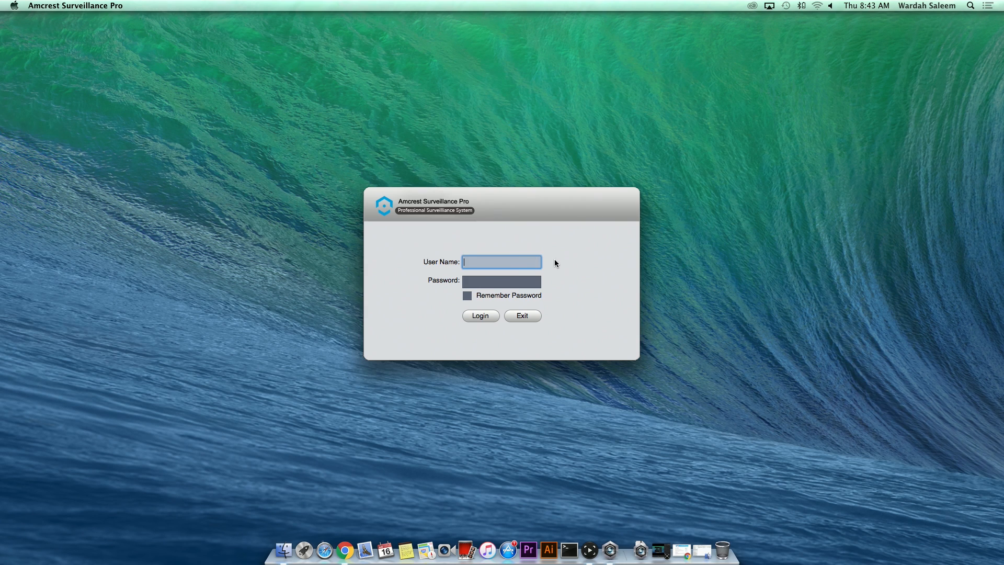
type("admin")
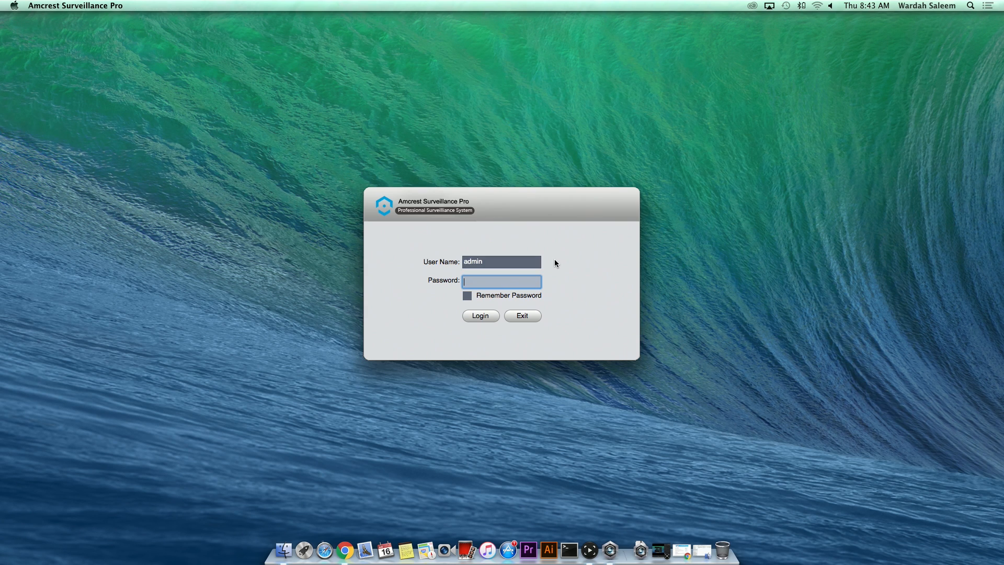
type("password")
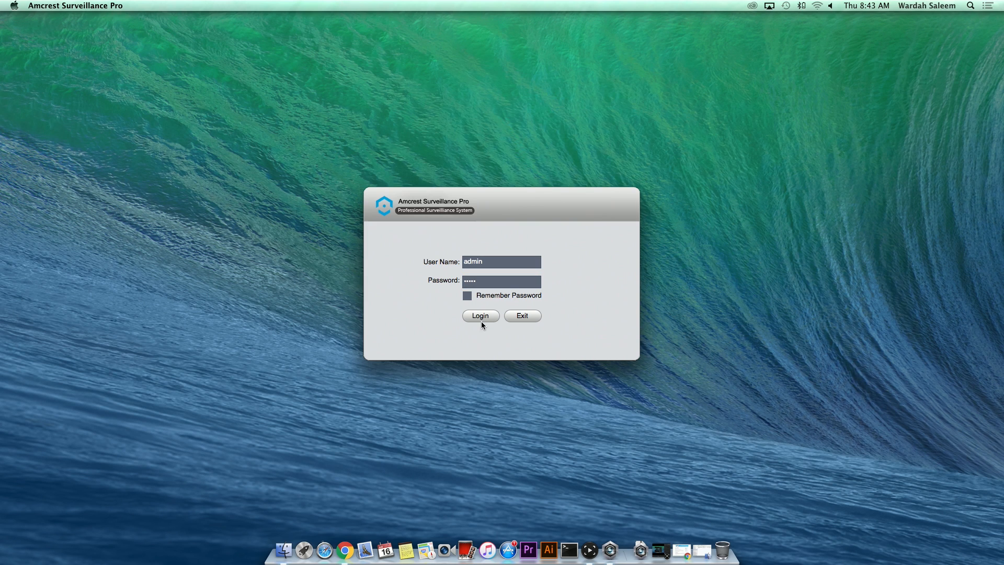
left_click(479, 316)
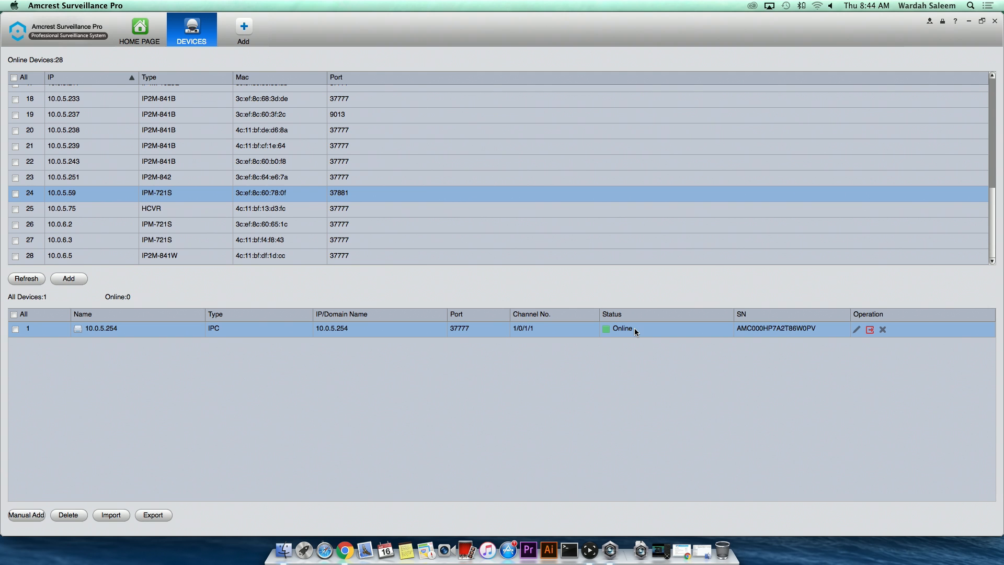
Switch from the device list to the HOME PAGE tab.
left_click(191, 29)
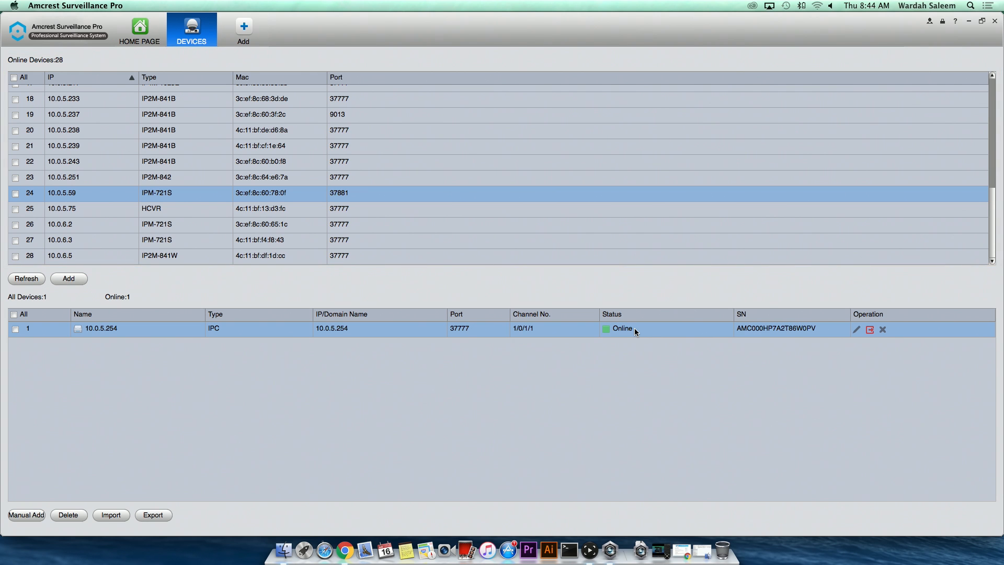
mouse_move(130, 57)
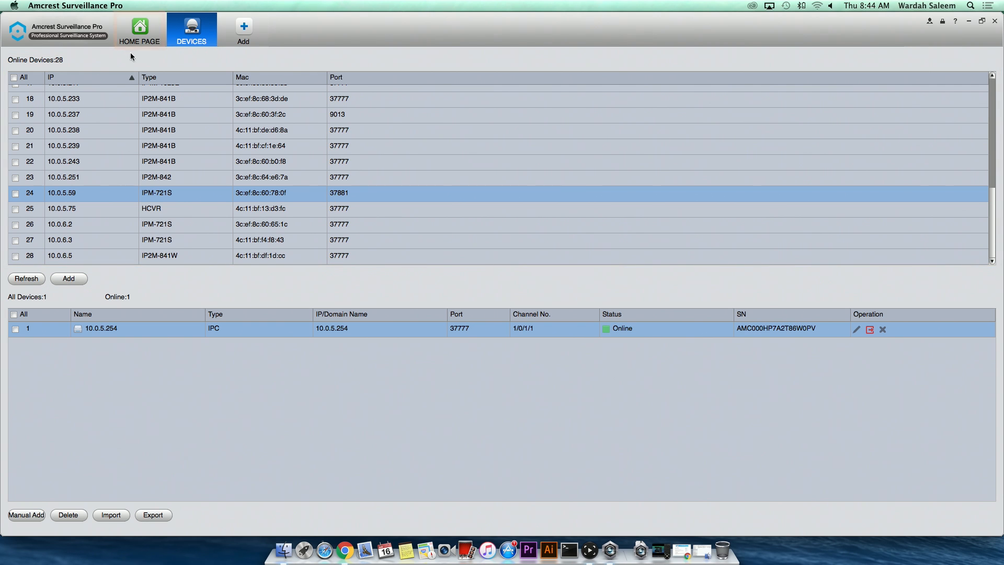
left_click(139, 29)
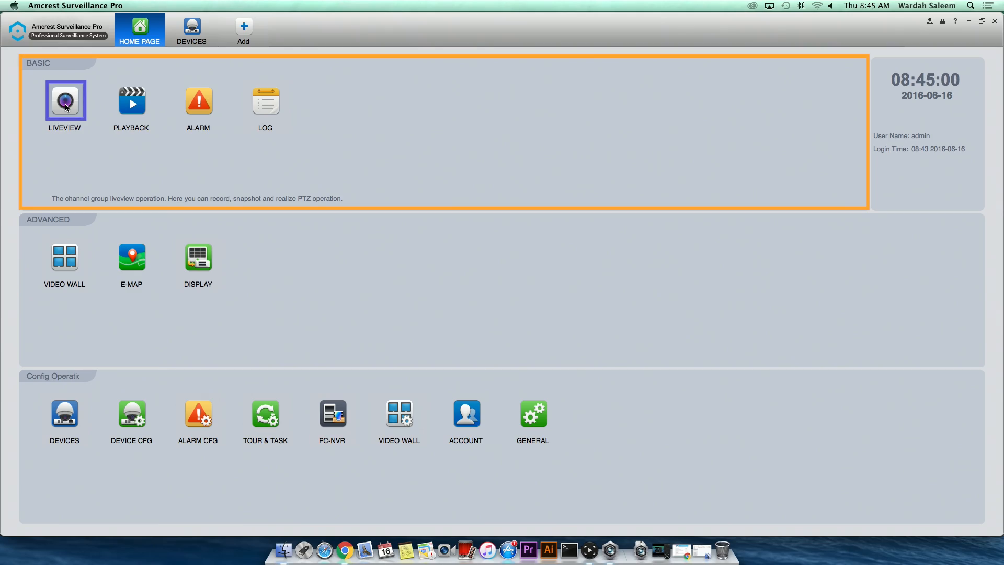
Tour Liveview and Playback, speeding up recorded playback, returning home after each.
left_click(63, 100)
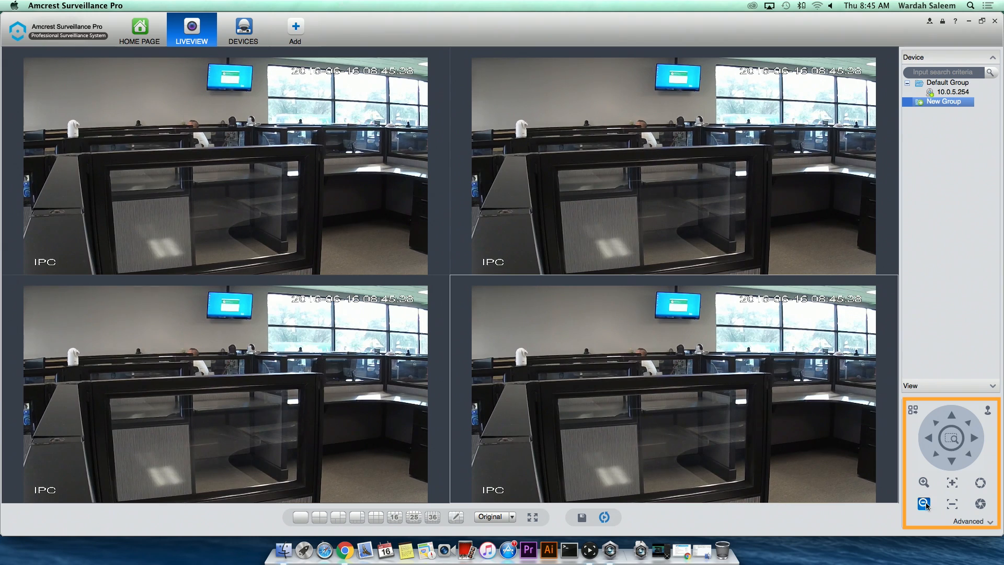
left_click(139, 30)
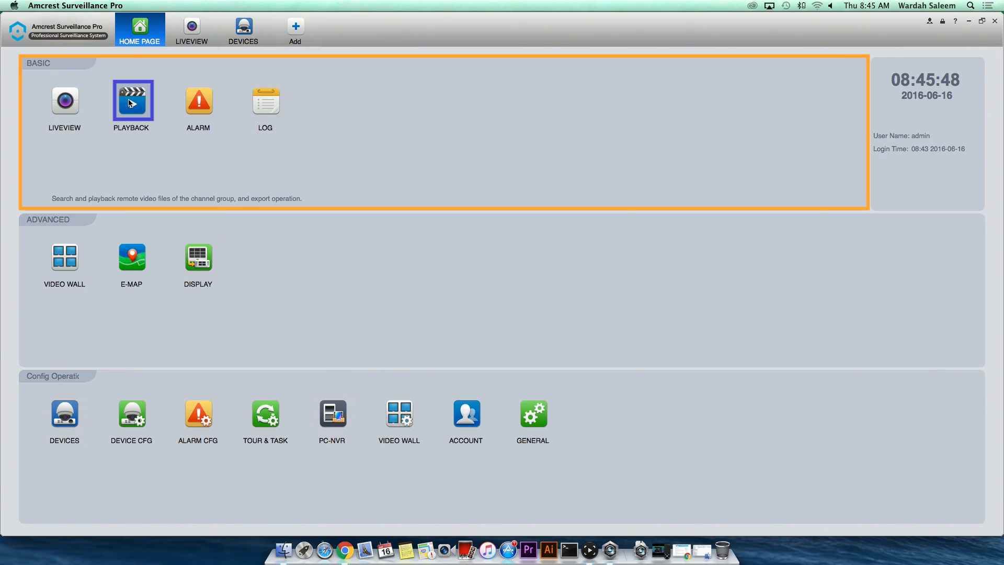
left_click(132, 101)
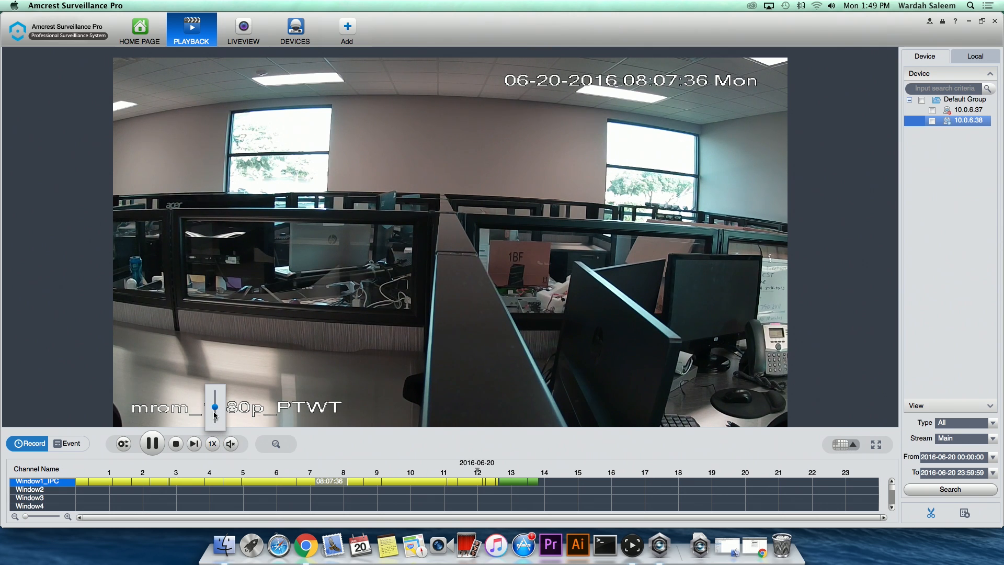
left_click(194, 443)
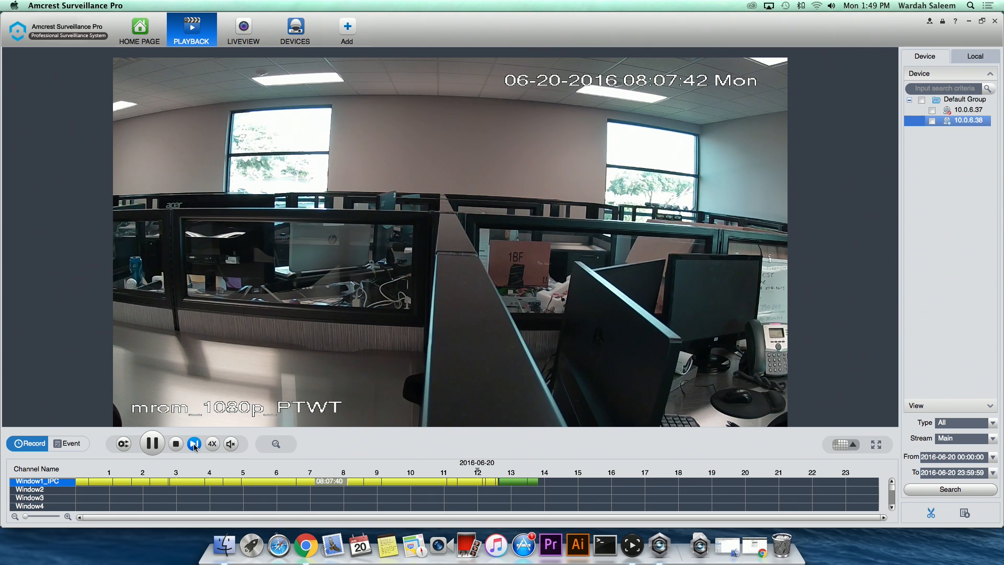
left_click(139, 30)
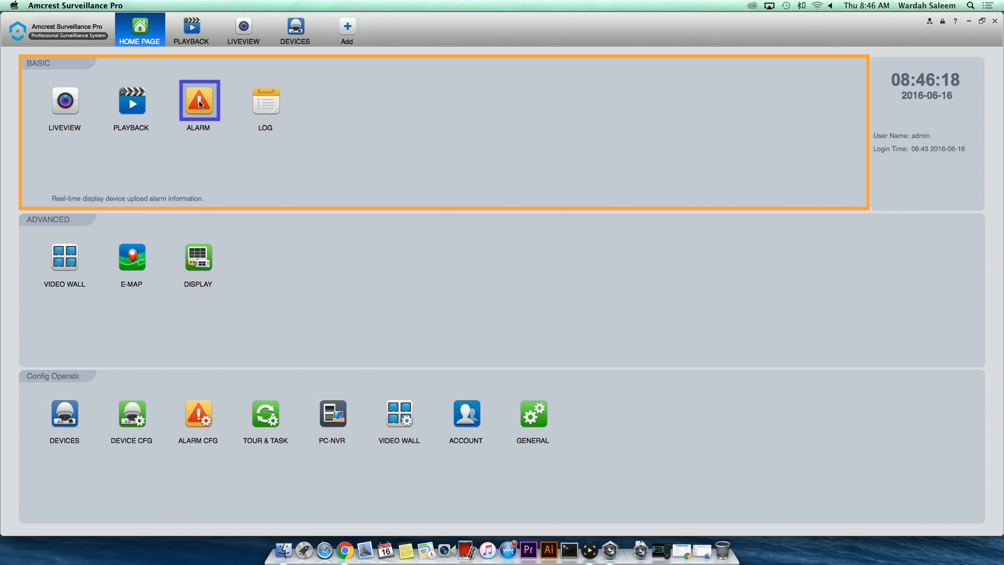
View the Alarm list with Display Link Video ticked, then bring up the Log page.
left_click(198, 101)
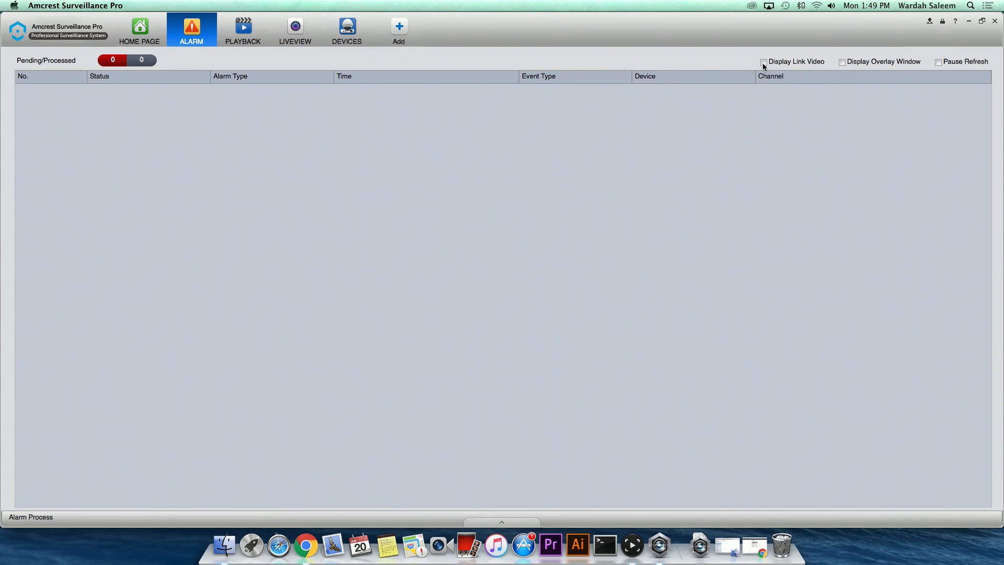
left_click(763, 62)
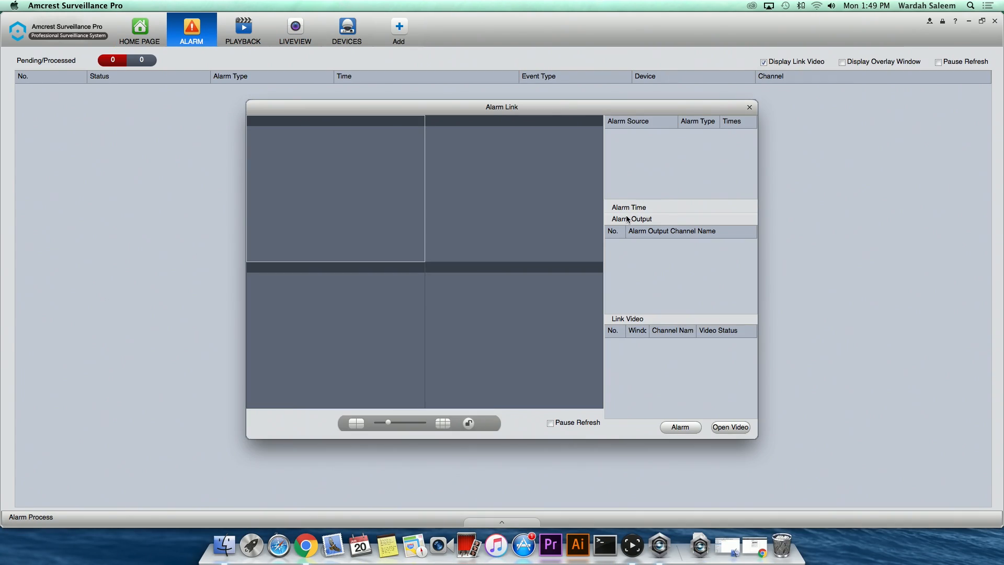
mouse_move(493, 308)
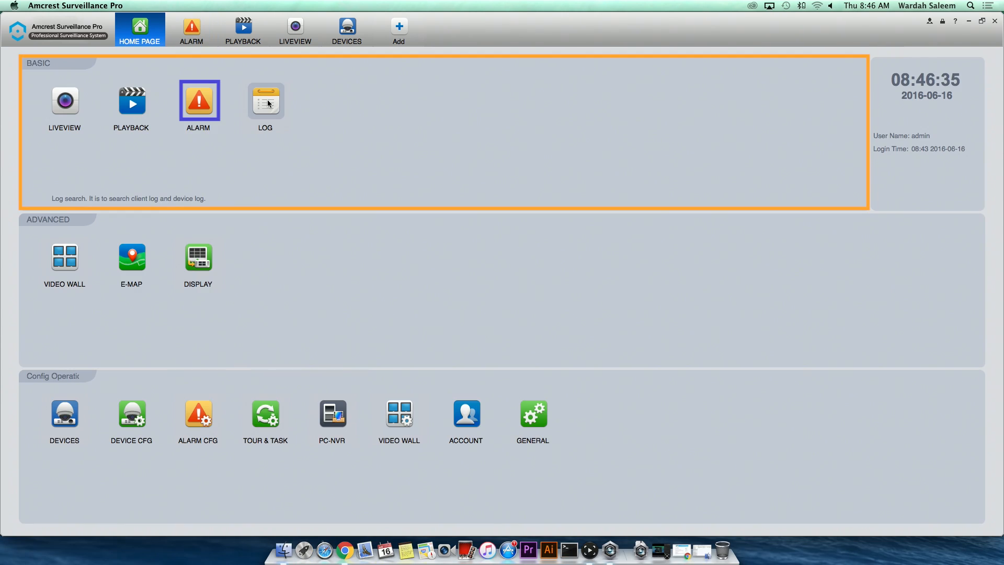
left_click(265, 100)
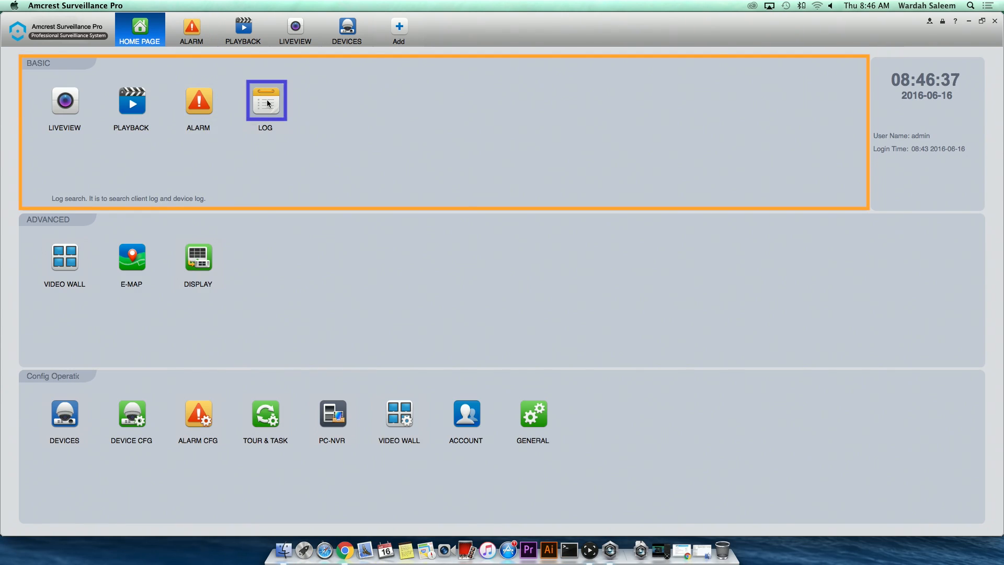
left_click(265, 99)
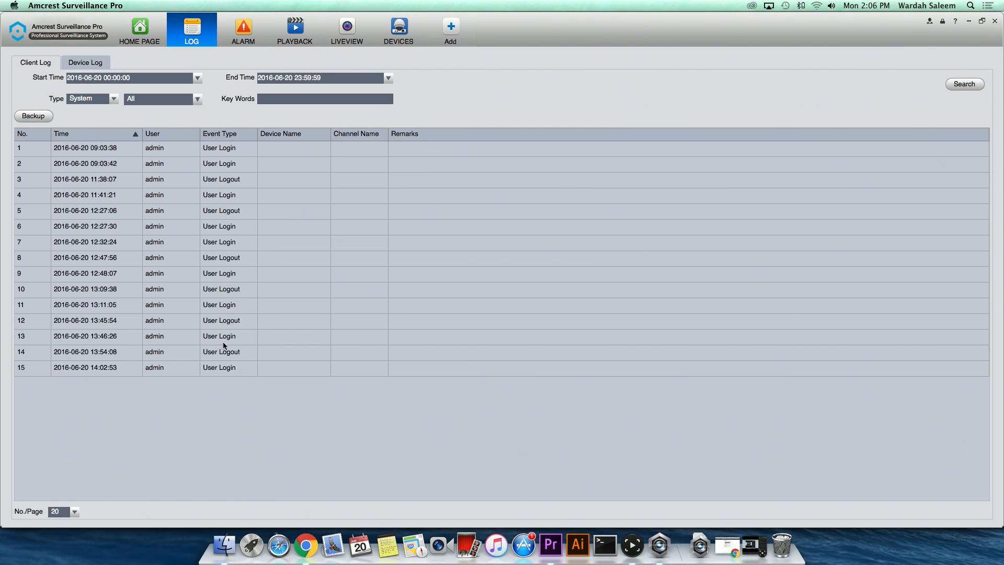
View the Video Wall setup page and return to the home page.
left_click(139, 29)
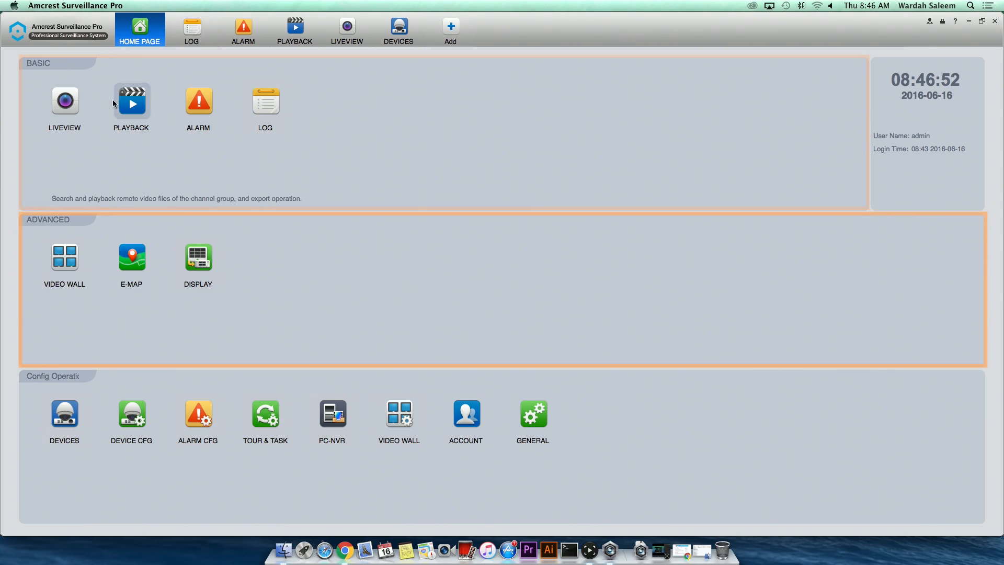
left_click(64, 256)
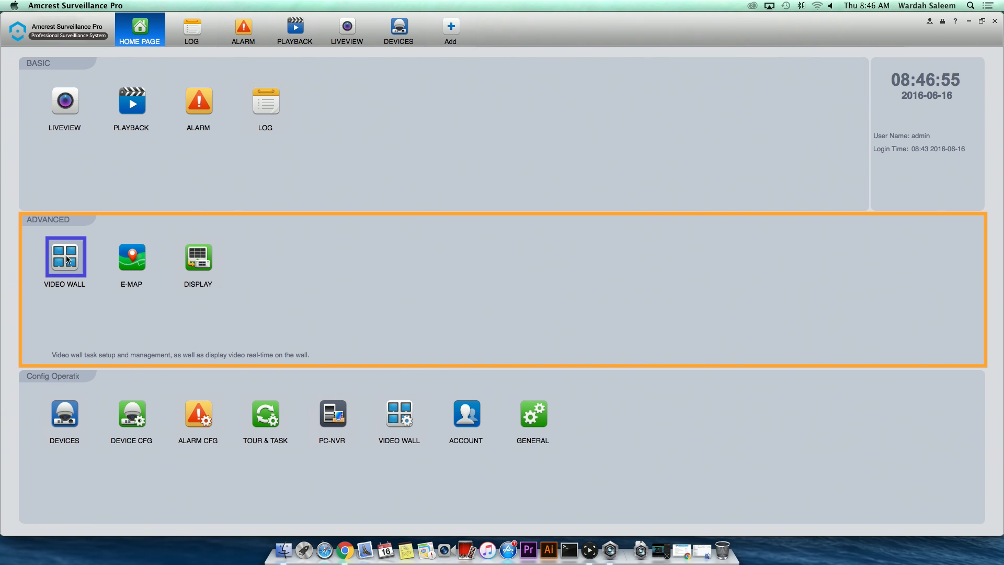
left_click(64, 258)
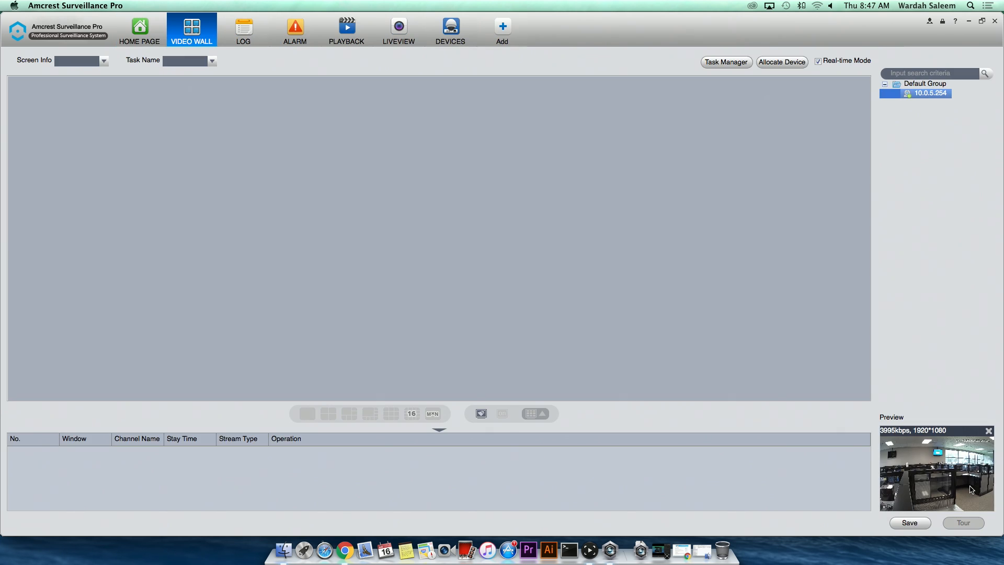
left_click(139, 31)
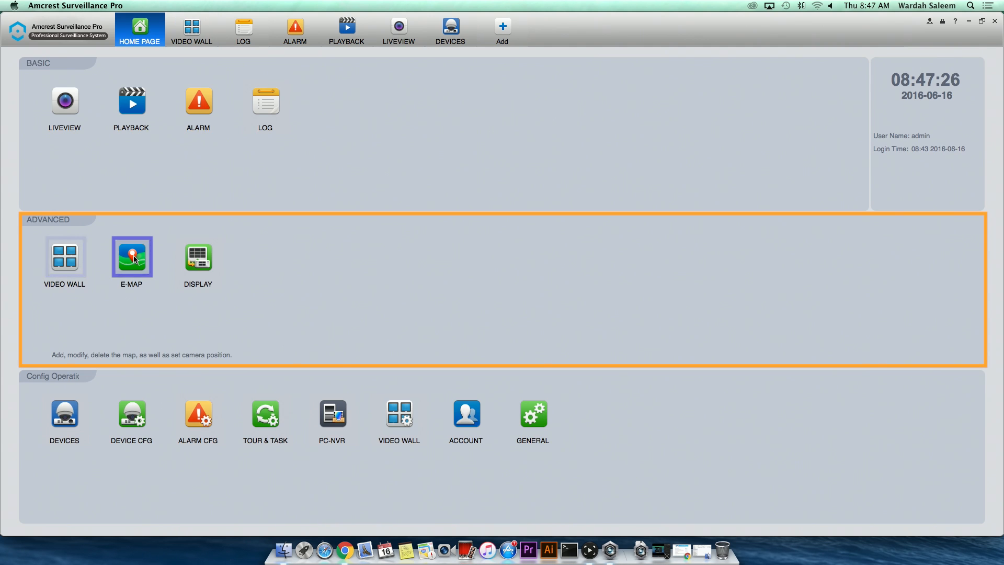
On E-Map, place camera 10.0.6.38 near Office 1 and switch the map to View mode.
left_click(131, 257)
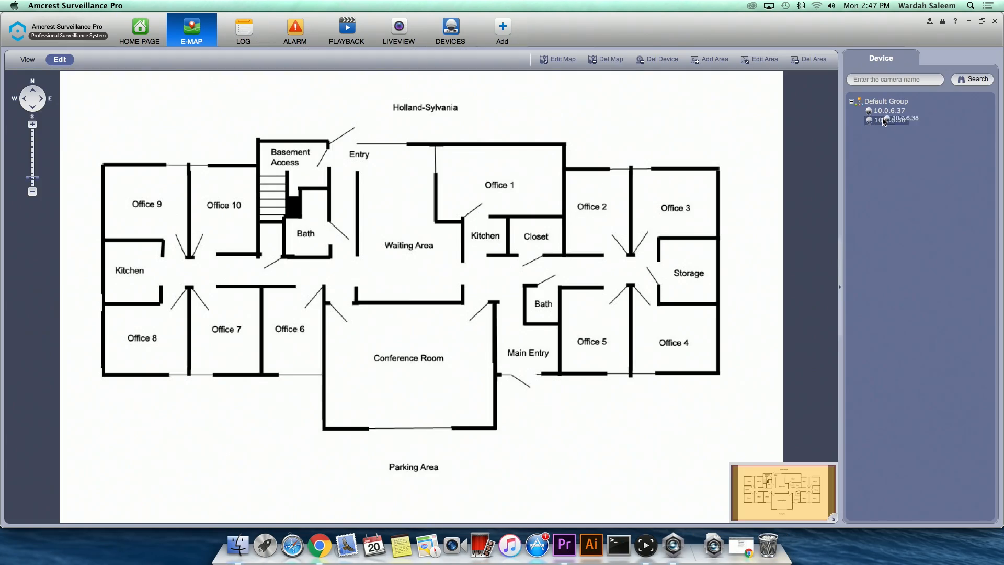
left_click_drag(893, 120, 448, 155)
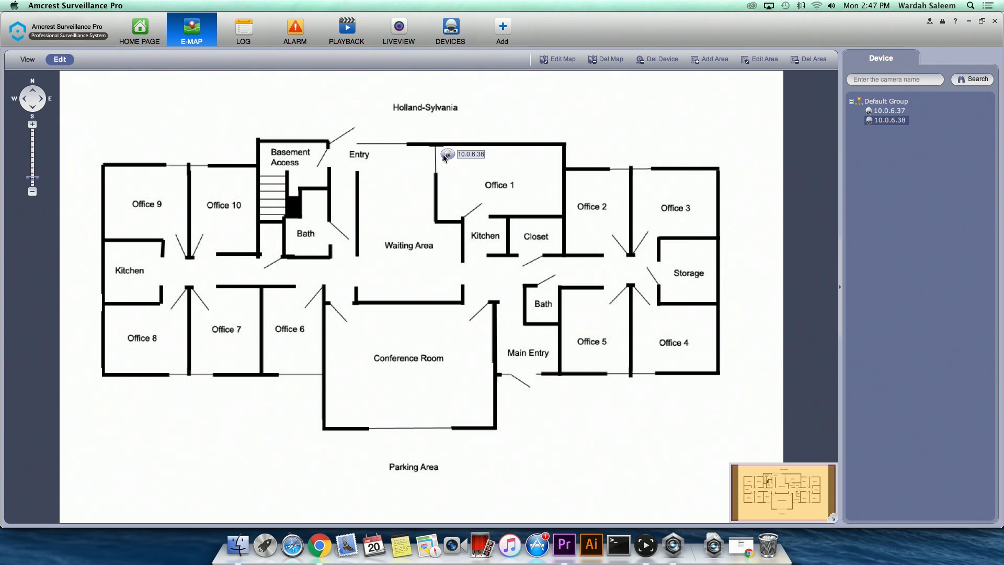
left_click(27, 59)
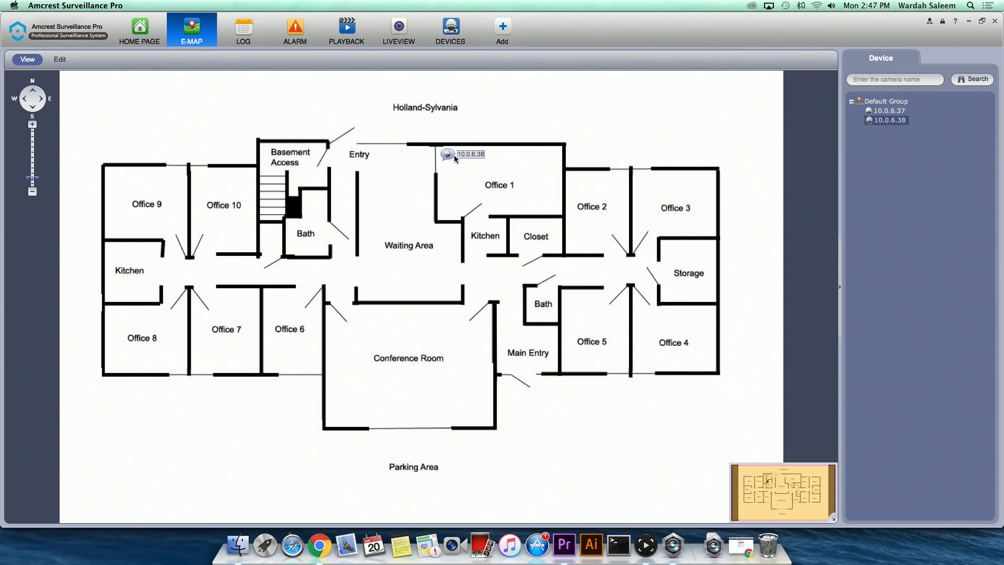
left_click(448, 155)
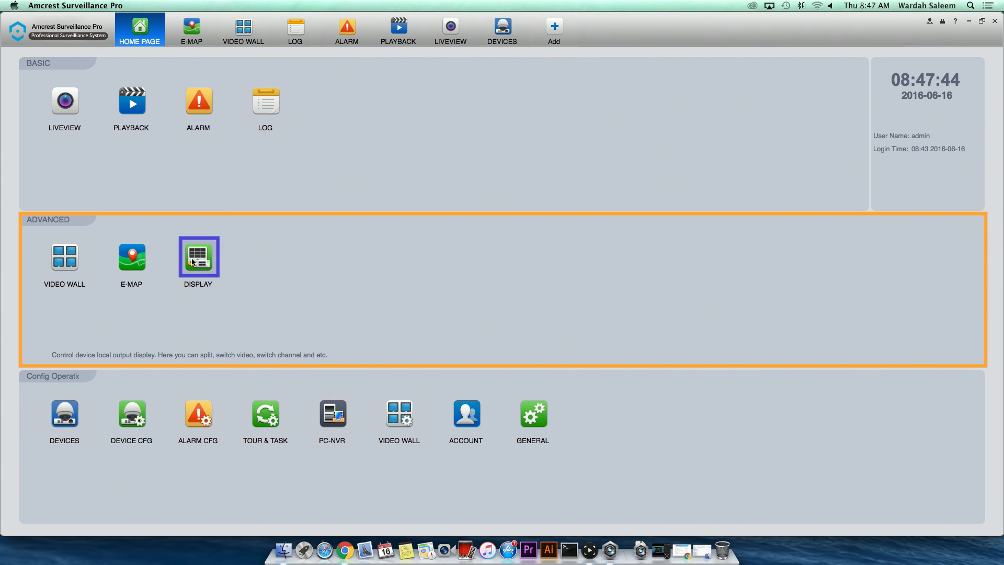
Try two split-screen layouts on the Display page, then return home.
left_click(199, 256)
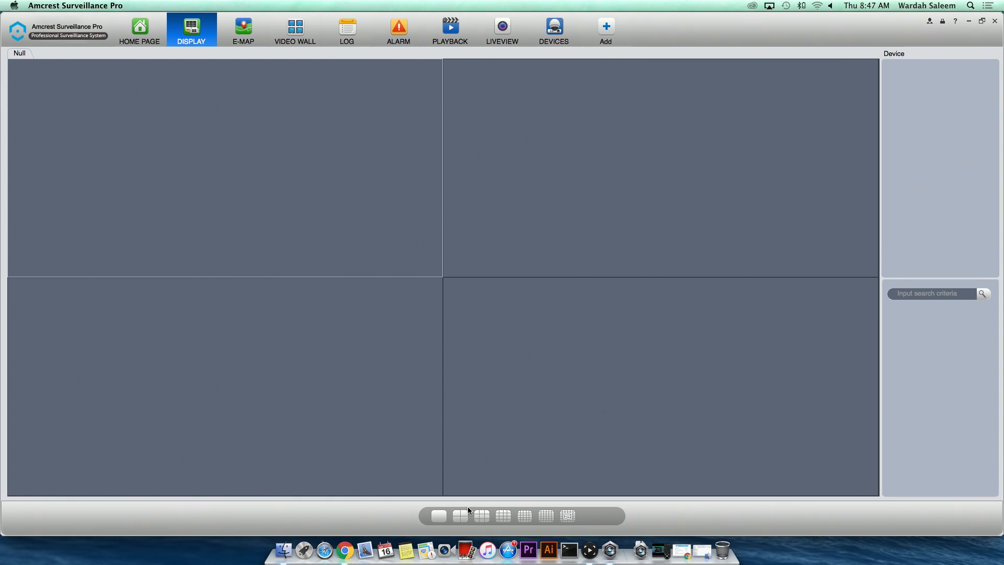
left_click(502, 516)
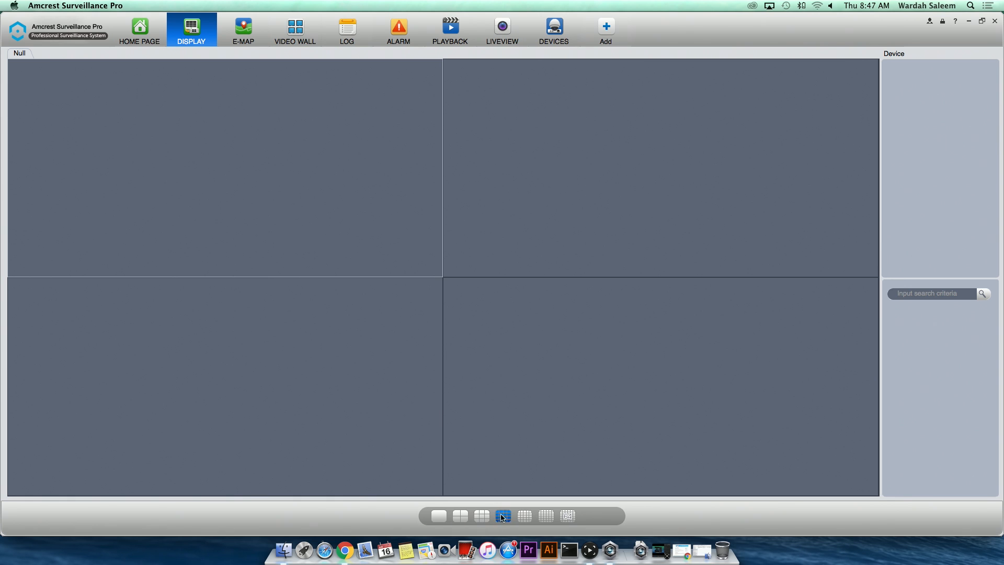
left_click(566, 516)
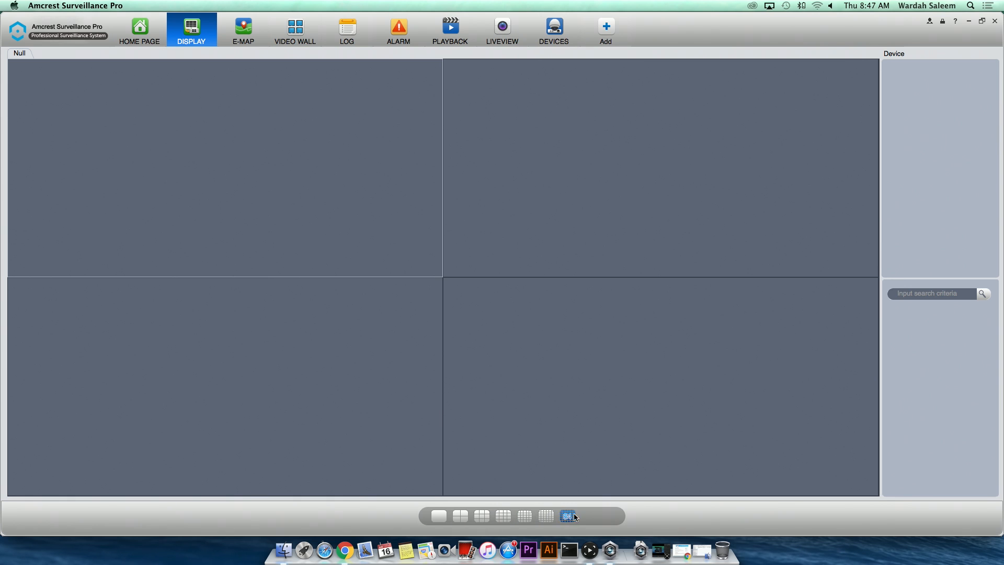
left_click(139, 29)
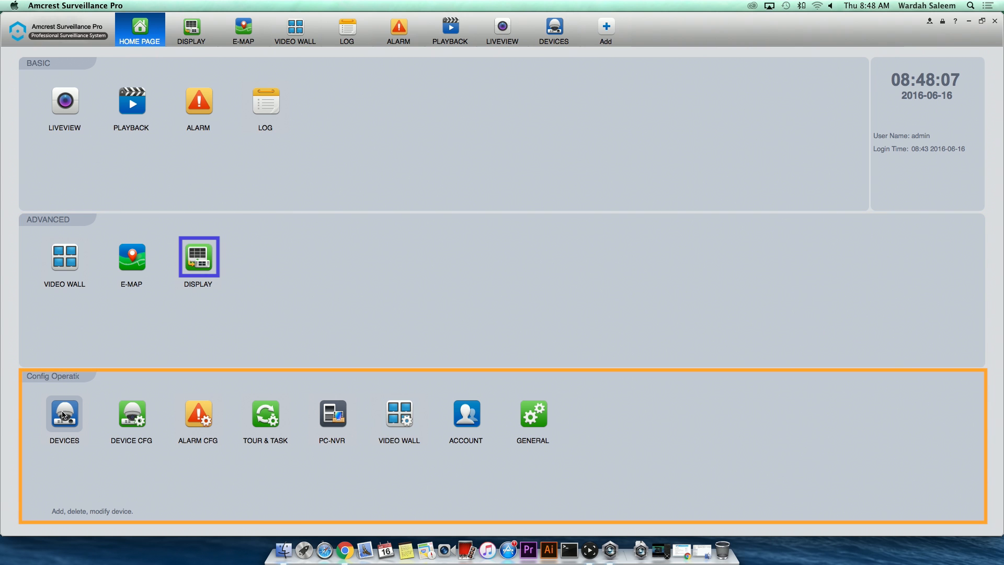
View the device management page and return to the home page.
left_click(64, 413)
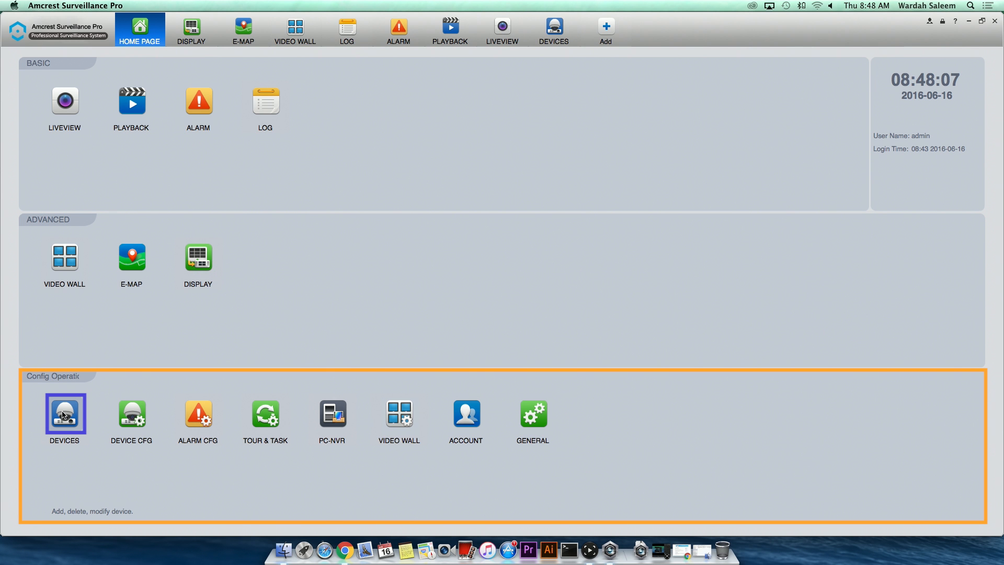
left_click(63, 413)
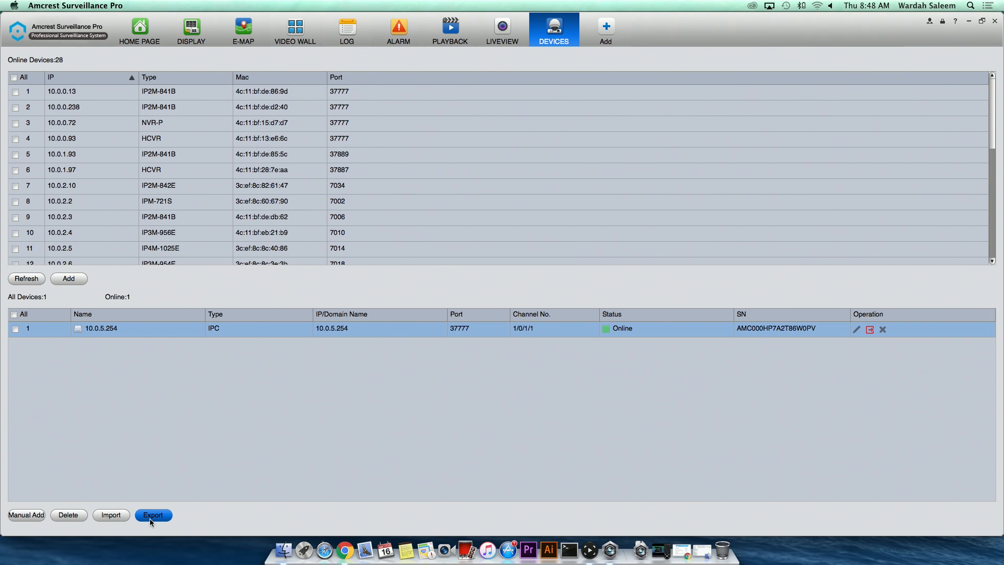
left_click(139, 30)
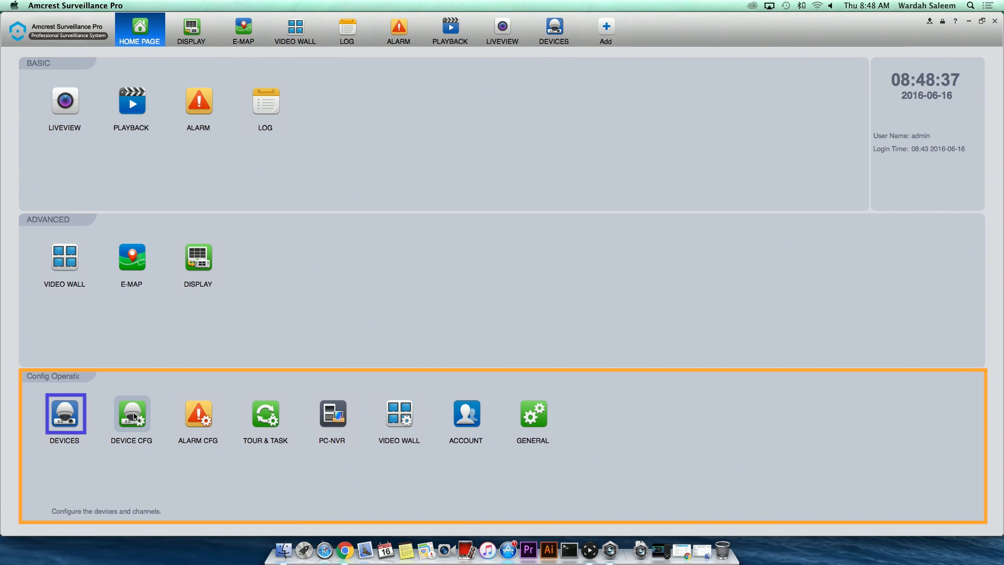
Review the Device CFG categories for camera 10.0.5.254 and return home.
left_click(130, 413)
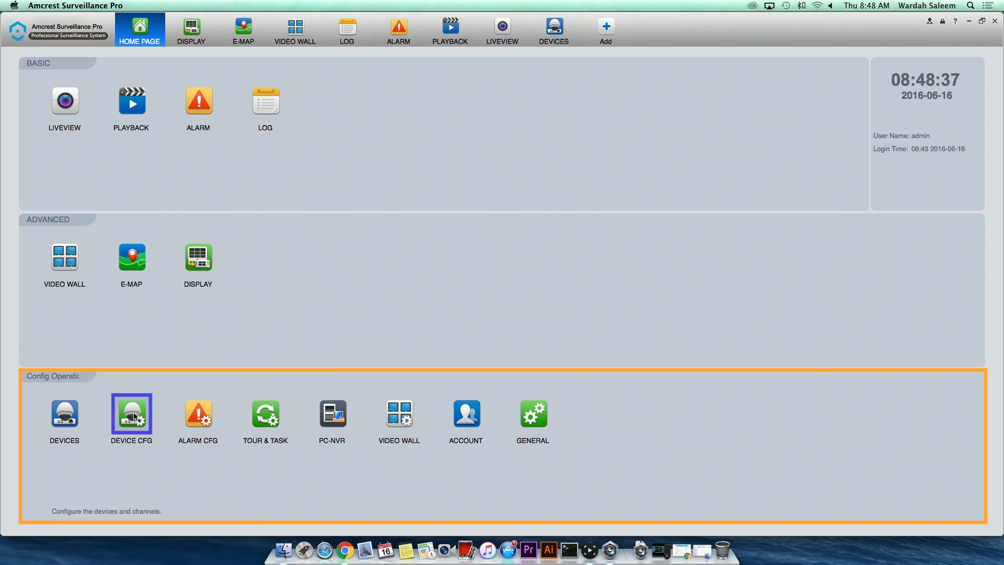
left_click(131, 413)
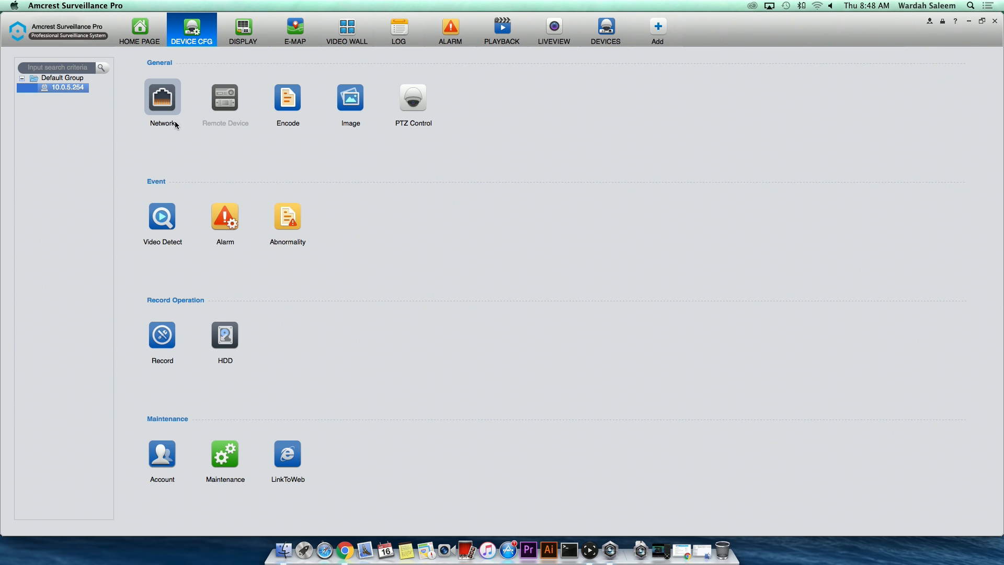
mouse_move(287, 98)
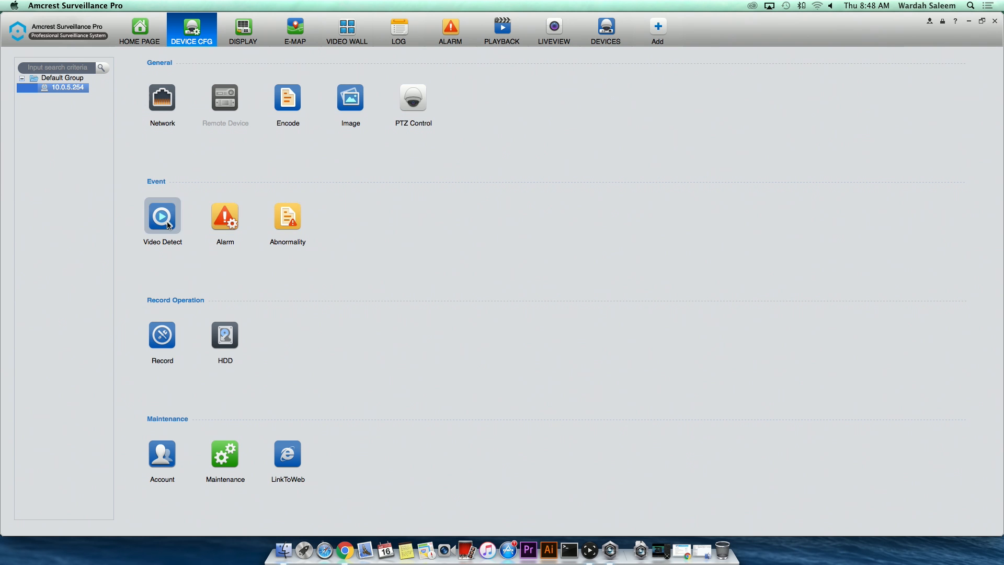
mouse_move(224, 335)
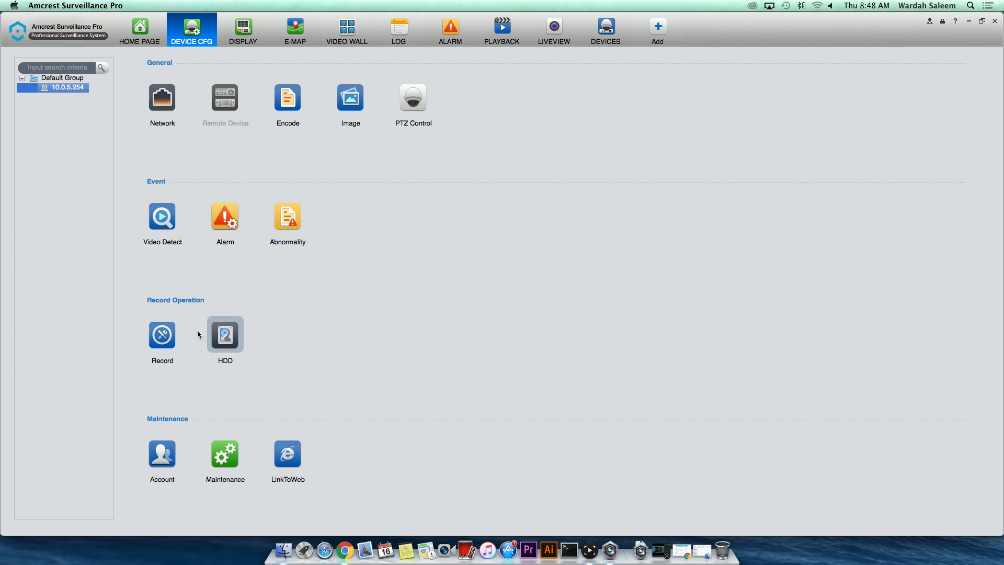
left_click(139, 29)
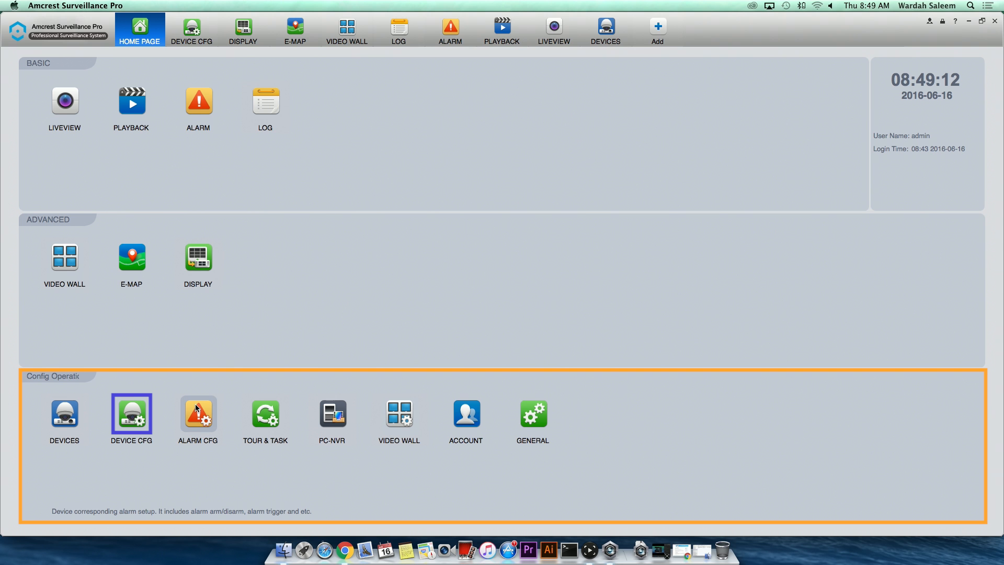
Preview the empty Alarm CFG list and return to the home page.
left_click(198, 413)
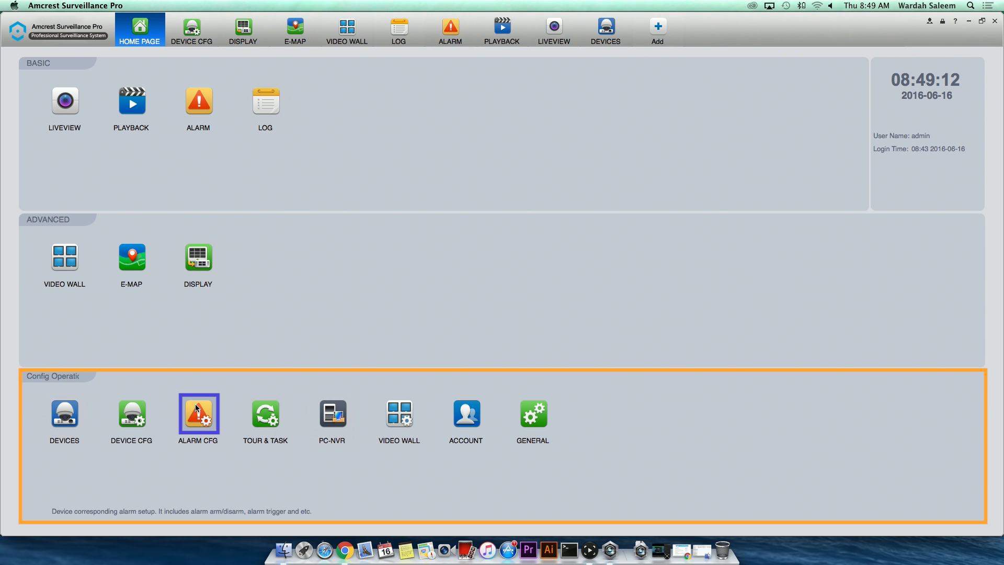
left_click(198, 413)
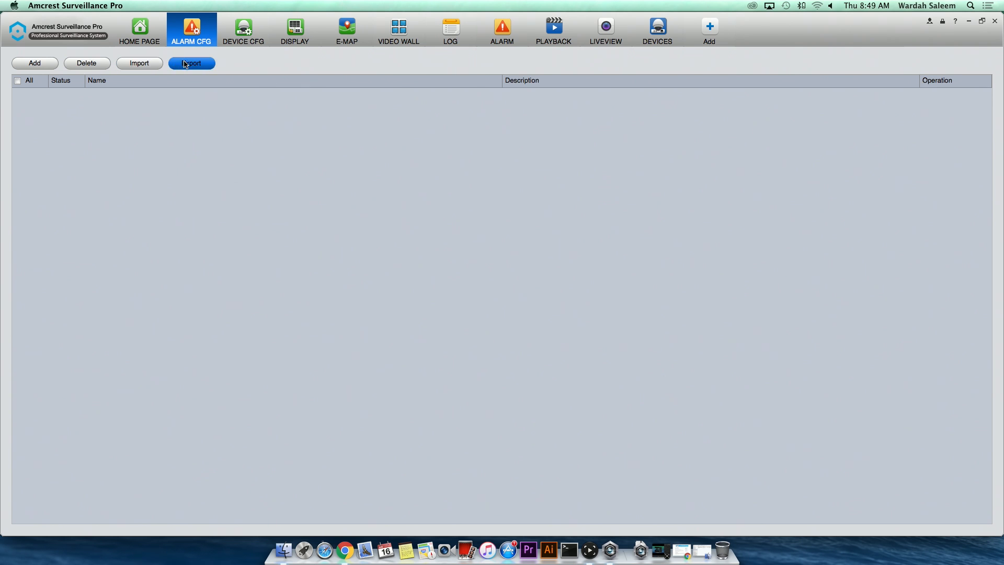
left_click(139, 28)
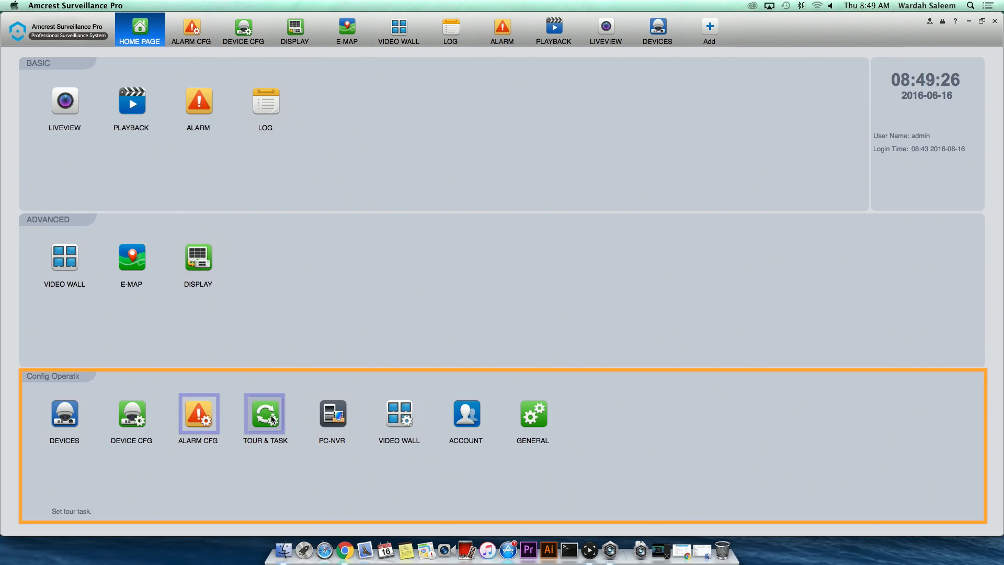
View the Tour & Task Add channel dialog and return to the home page.
left_click(264, 412)
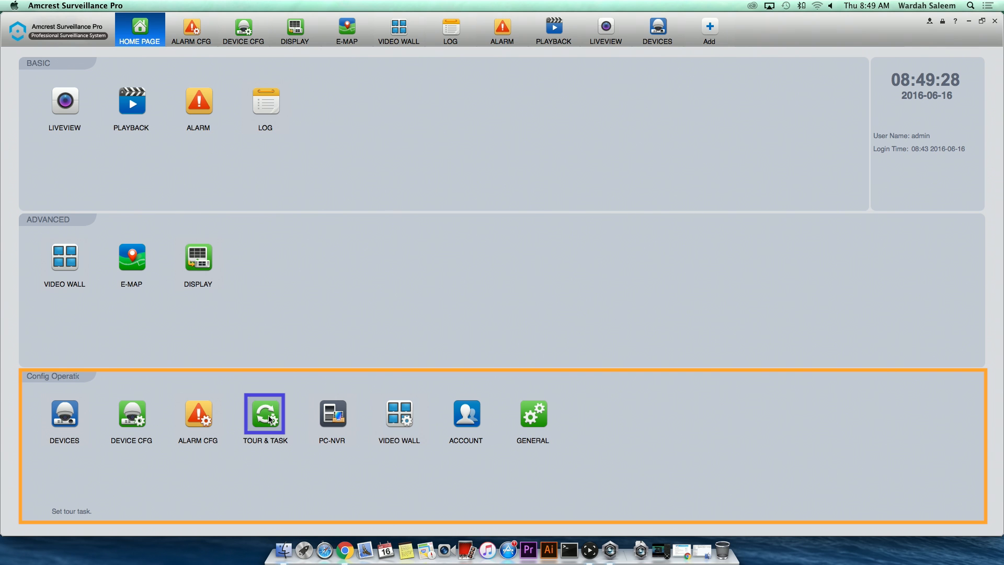
left_click(264, 413)
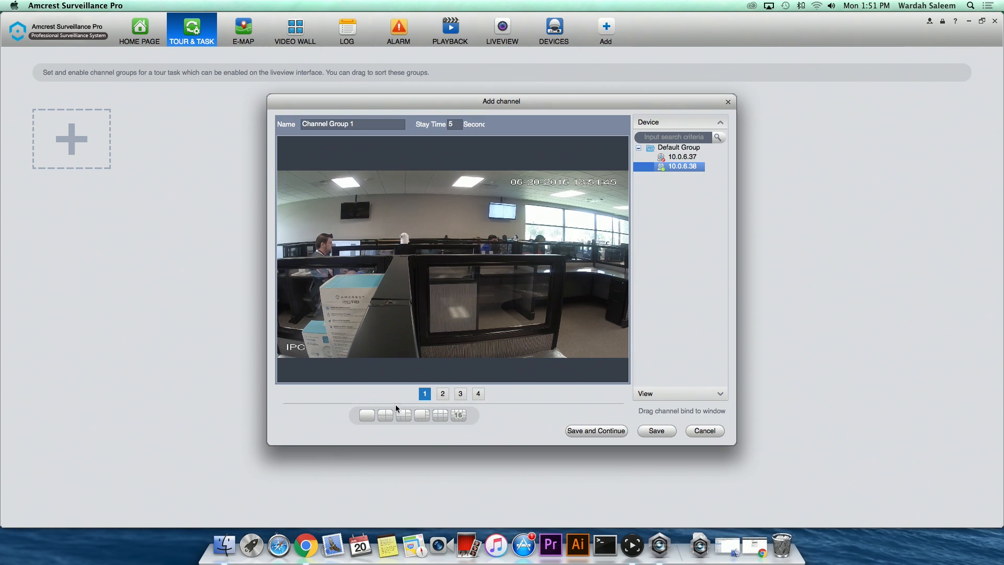
left_click(595, 431)
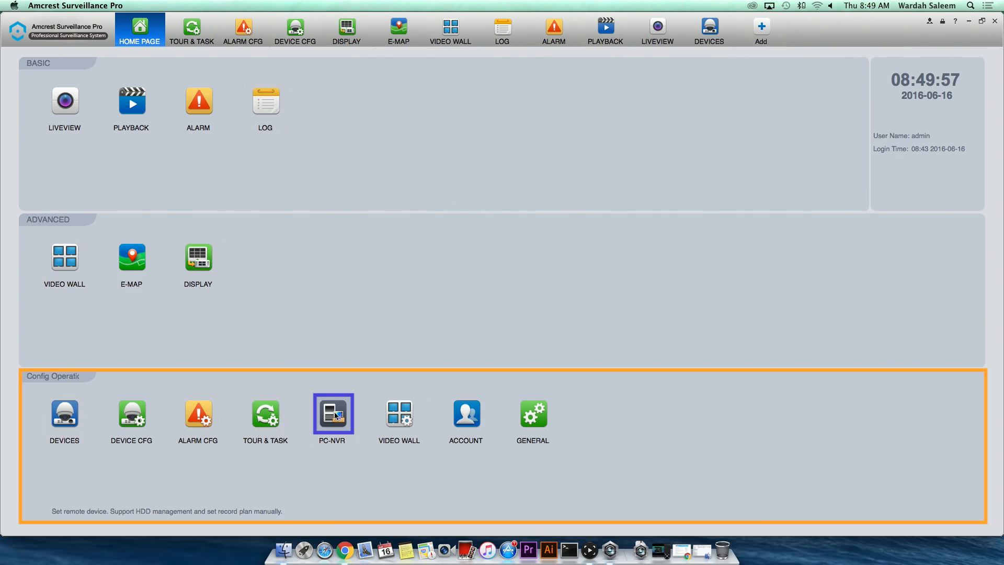
Preview the PC-NVR remote device page with camera 10.0.6.38, cancelling Add channel, and return home.
left_click(333, 413)
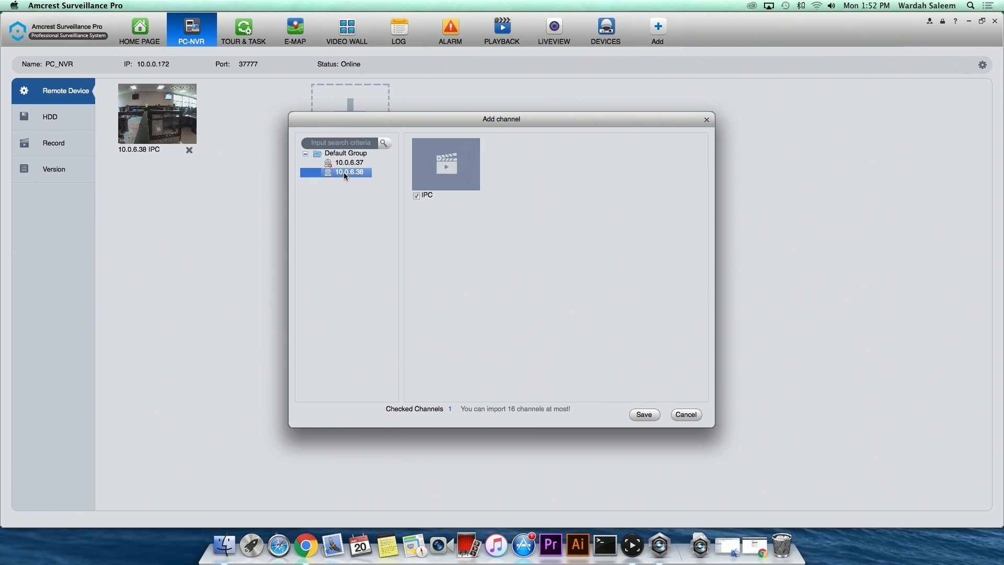
left_click(642, 414)
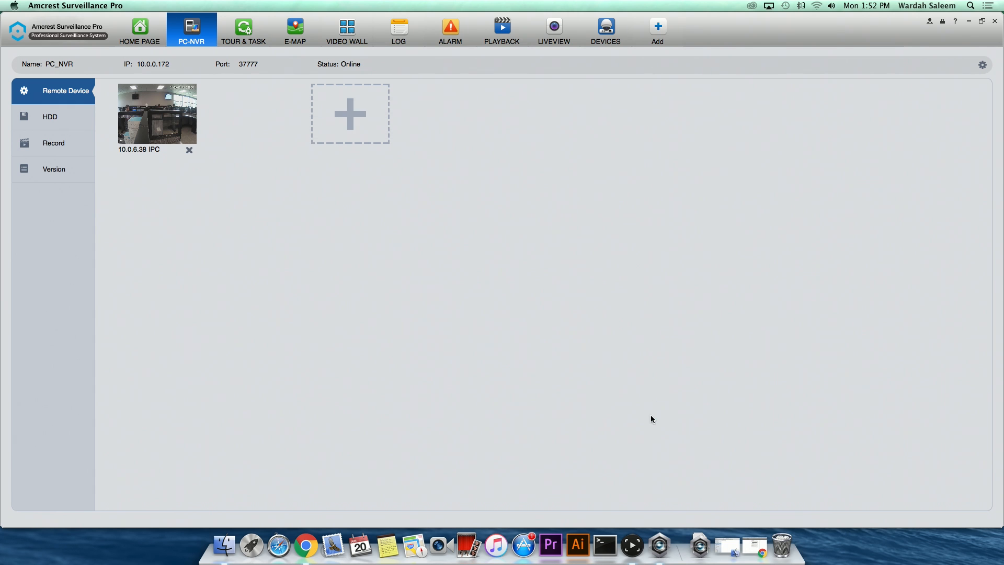
left_click(139, 29)
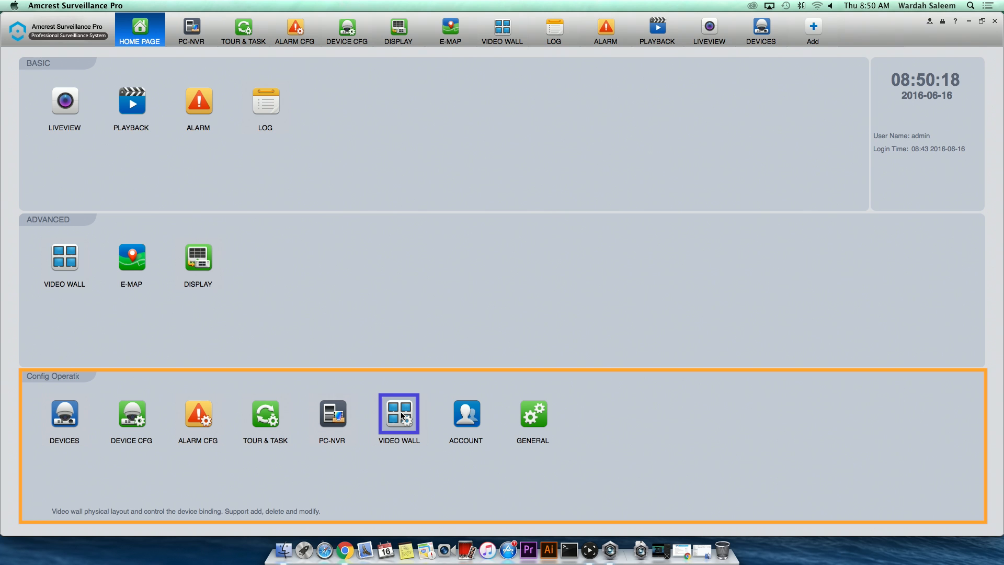
Preview the Video Wall Layout Setup and return to the home page.
left_click(398, 413)
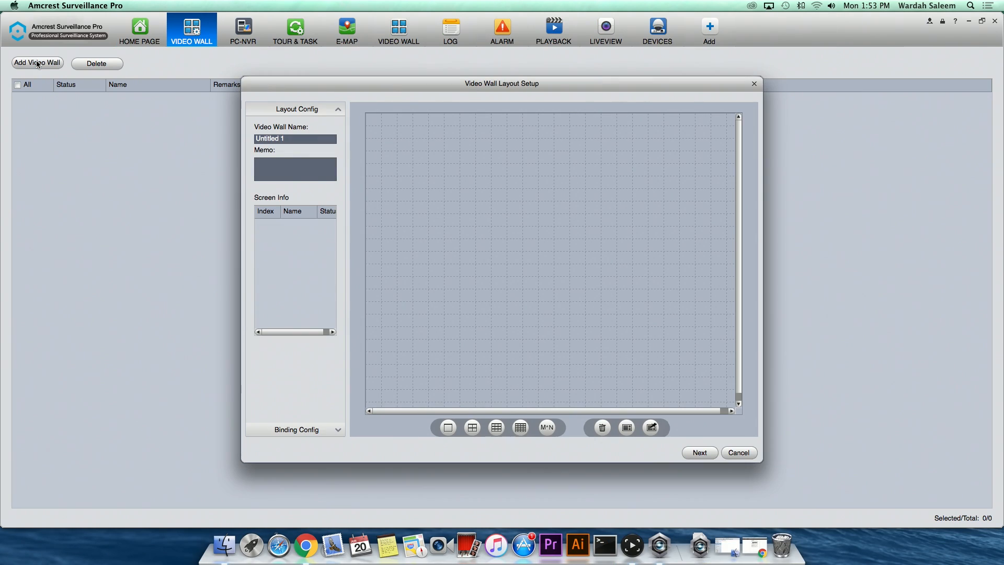
left_click(496, 427)
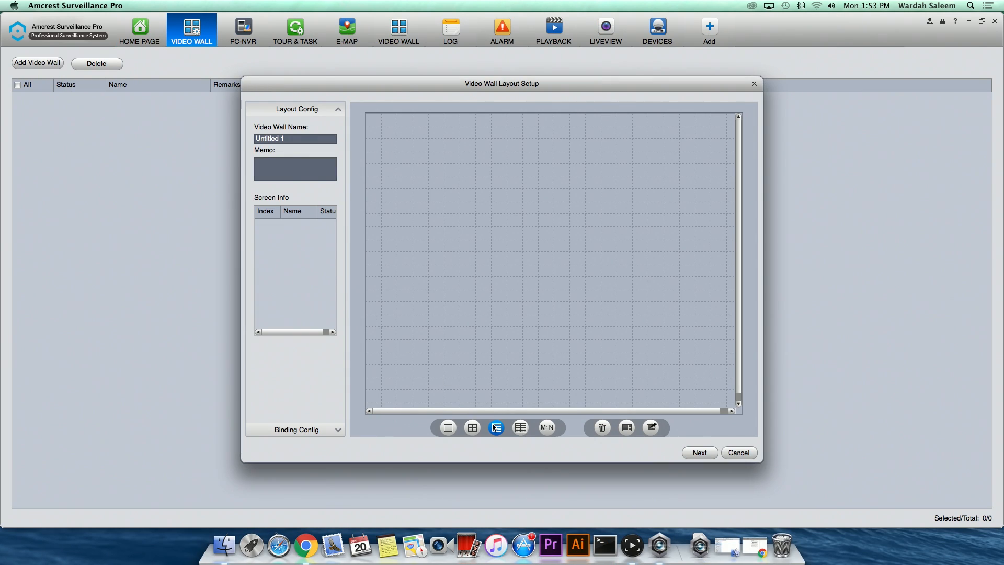
left_click(496, 427)
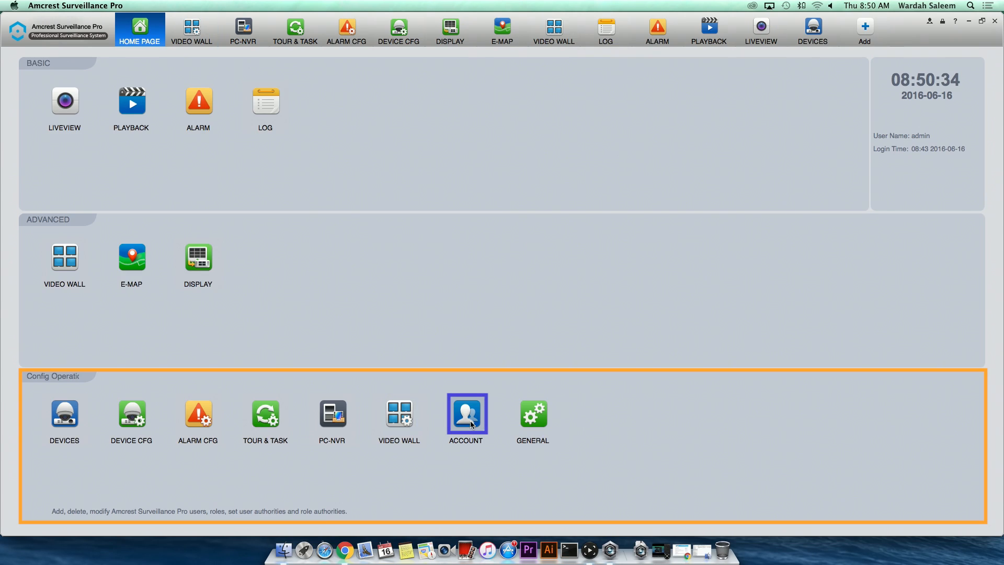
View the Account page's admin user and admin Role lists, then return home.
left_click(465, 413)
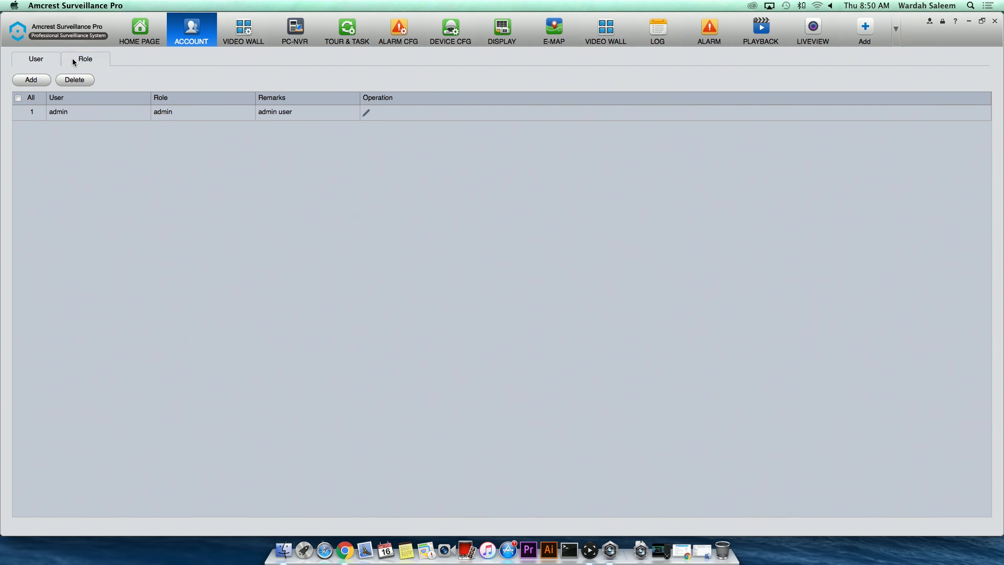
left_click(85, 59)
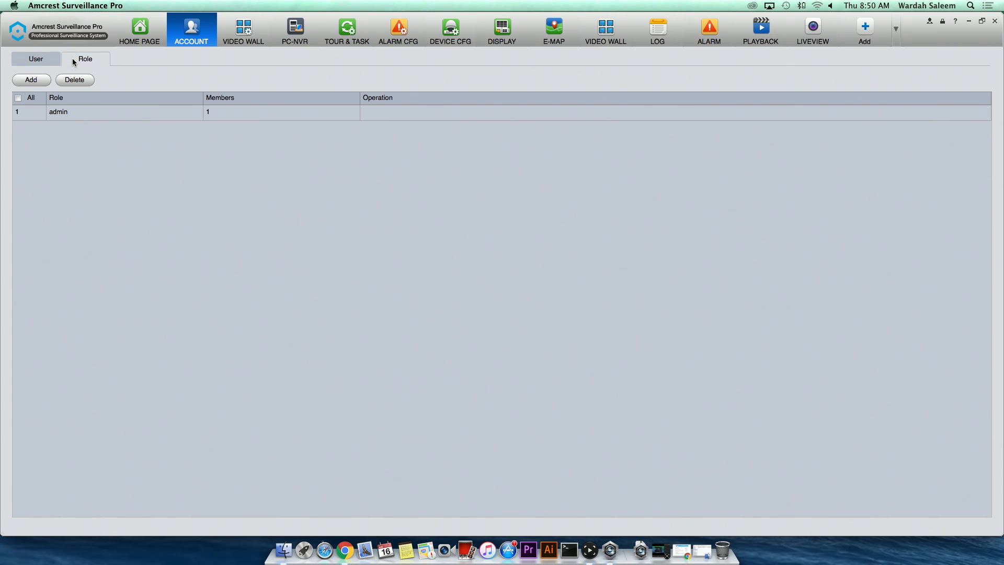
left_click(139, 29)
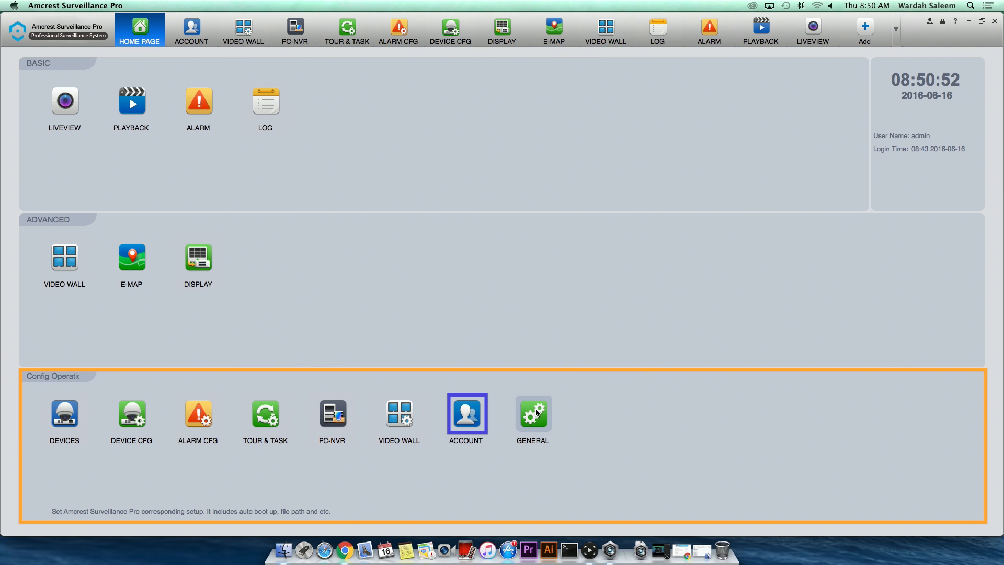
Browse General settings through Basic, File paths and Version 1.11.1, then return home.
left_click(532, 413)
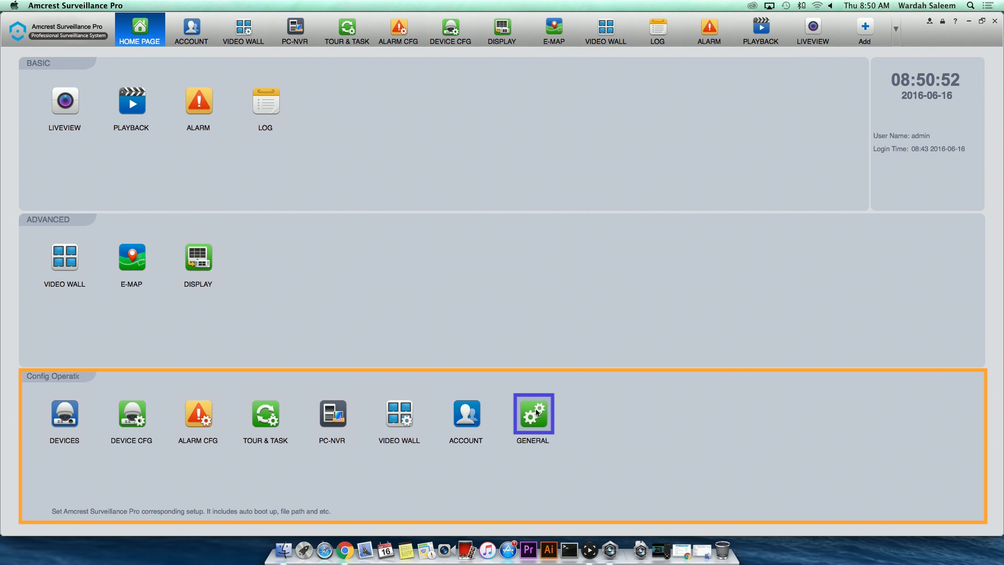
left_click(532, 413)
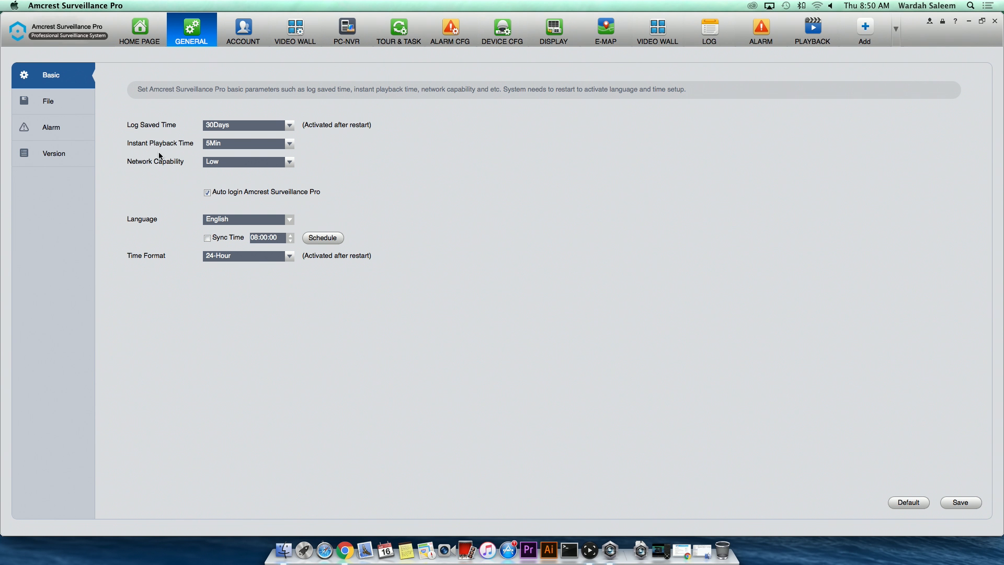
left_click(48, 101)
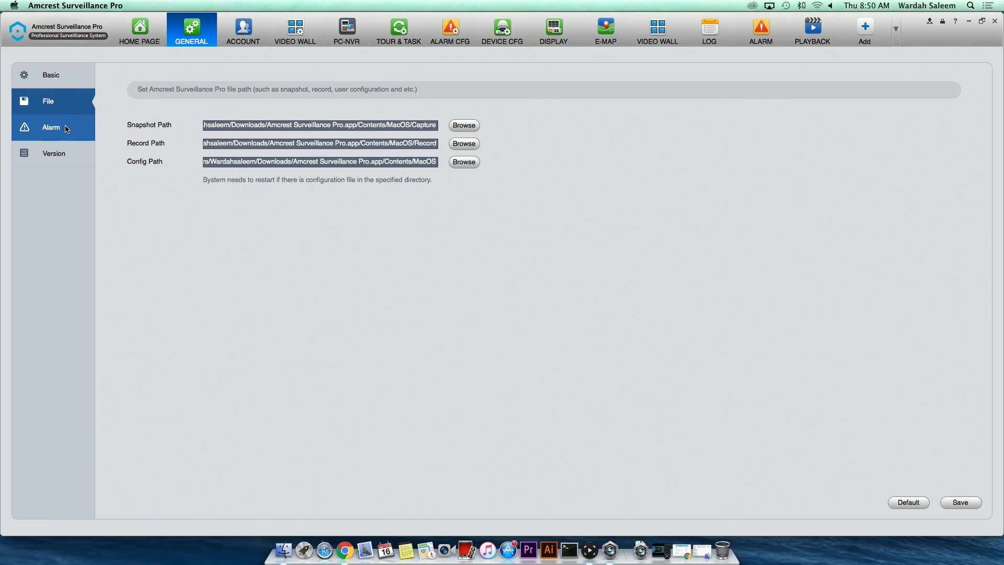
left_click(53, 153)
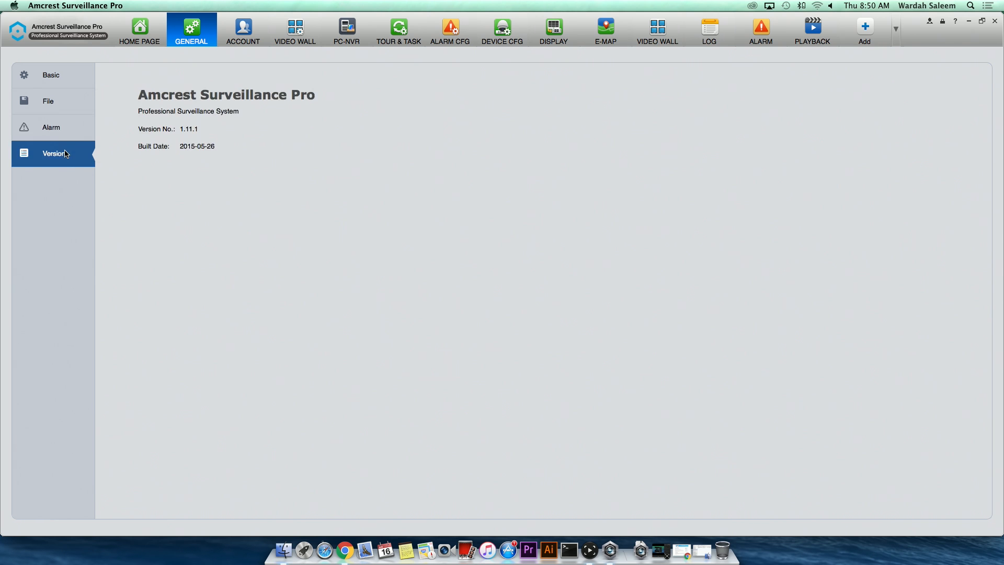
left_click(139, 29)
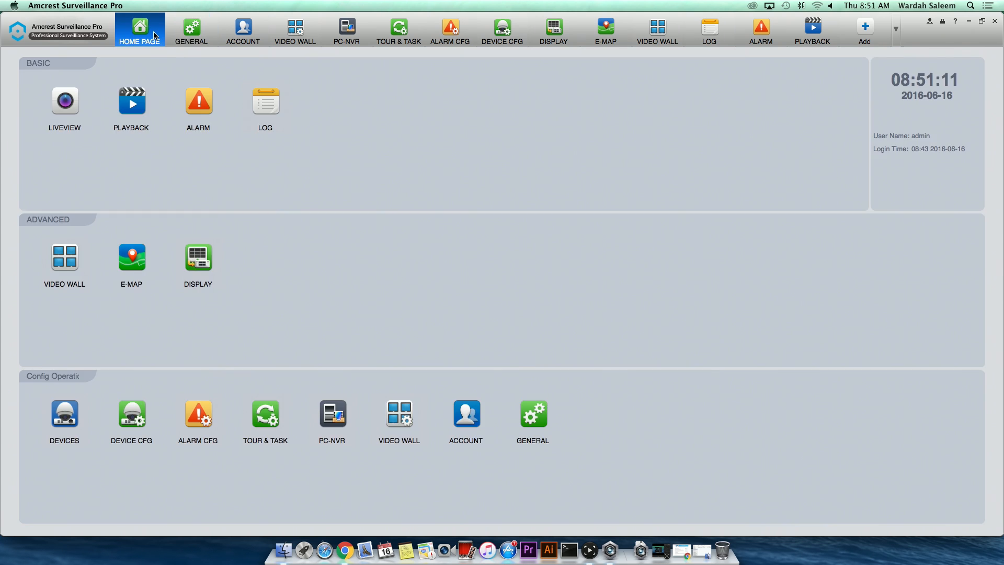